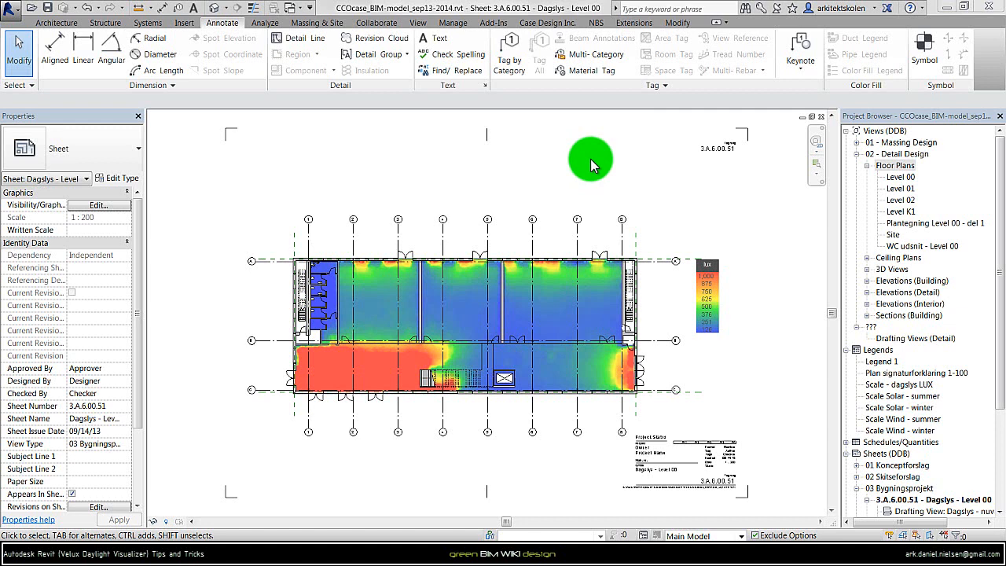
mouse_move(695, 188)
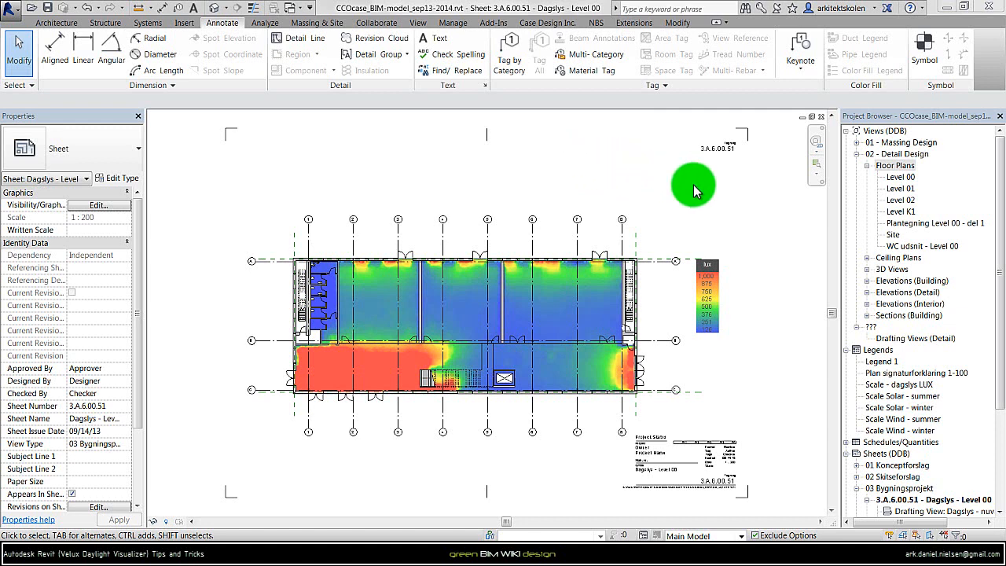
mouse_move(560, 297)
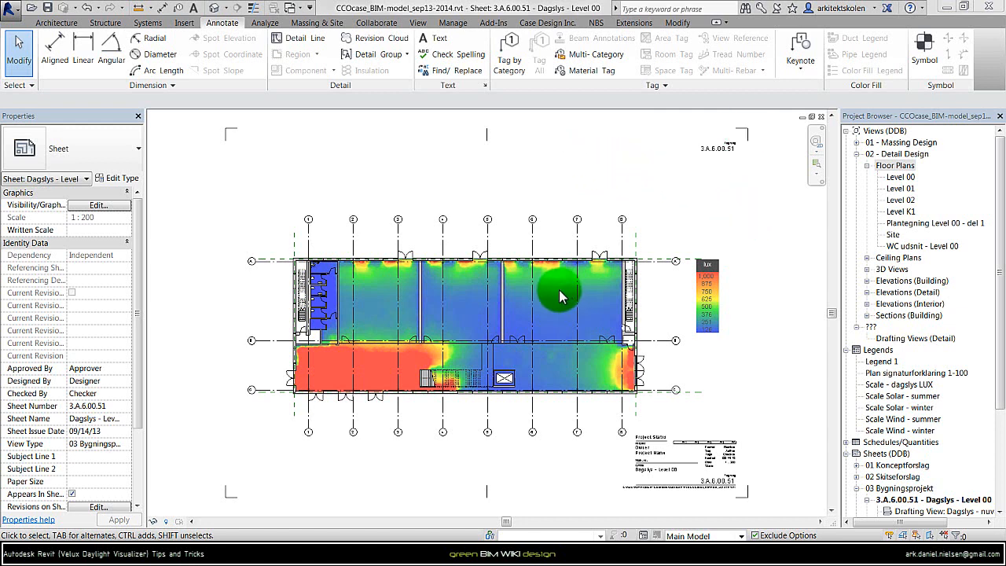
mouse_move(549, 297)
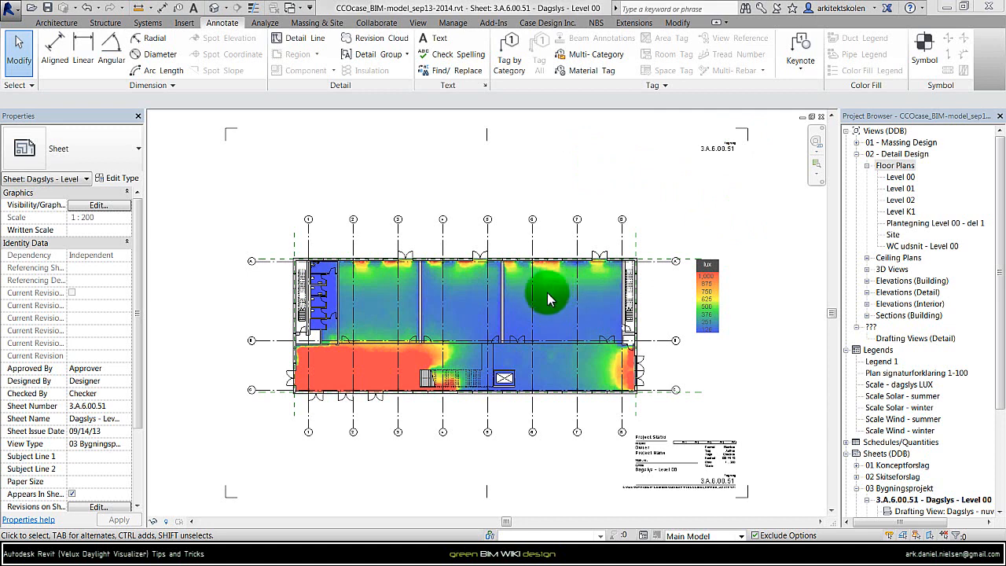
mouse_move(578, 244)
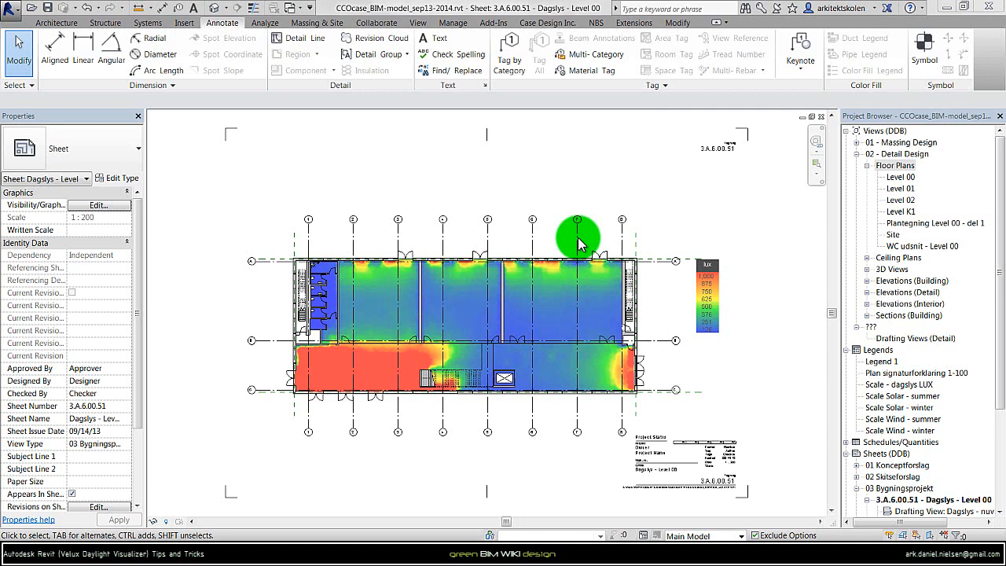
mouse_move(632, 389)
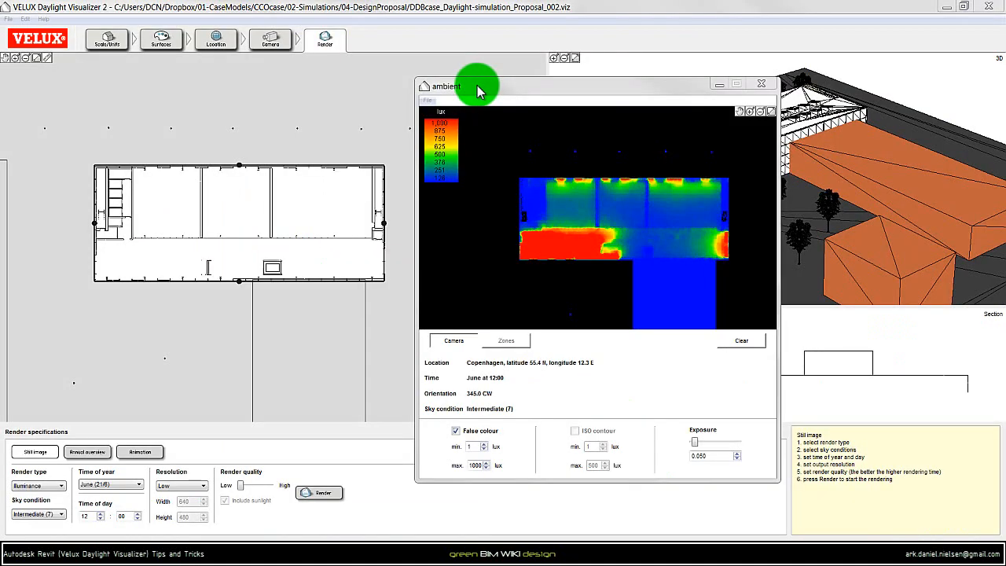
mouse_move(497, 85)
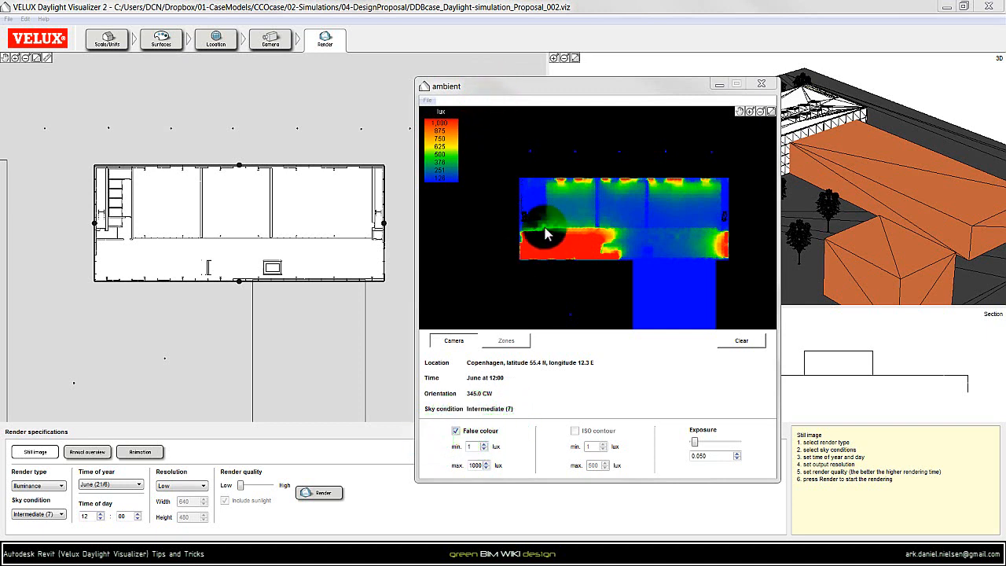
mouse_move(702, 258)
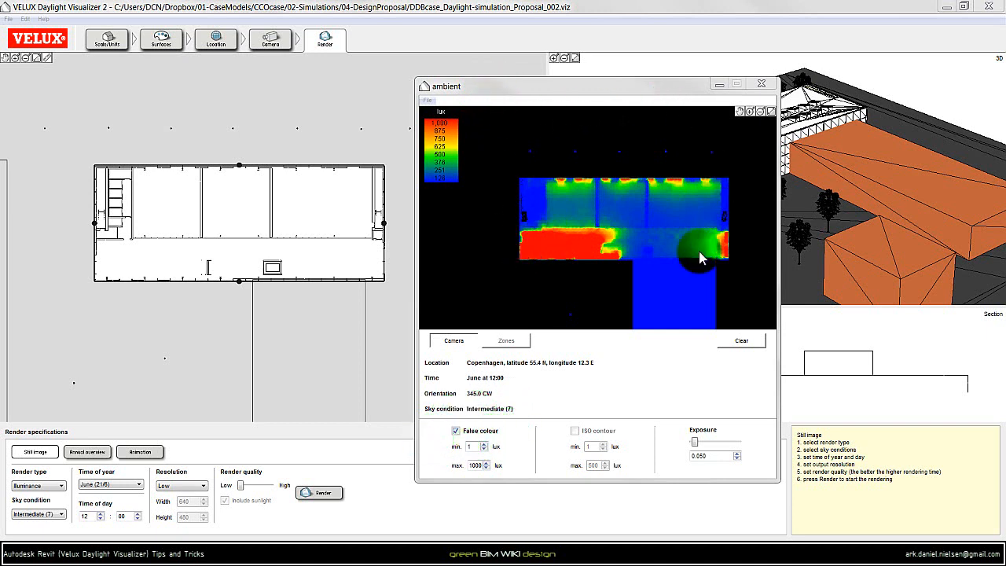
Save the lux render over the existing CCOcase_Dagslysforhold-LUX_Level-0.png in 08-DaylightLevels.
left_click(475, 465)
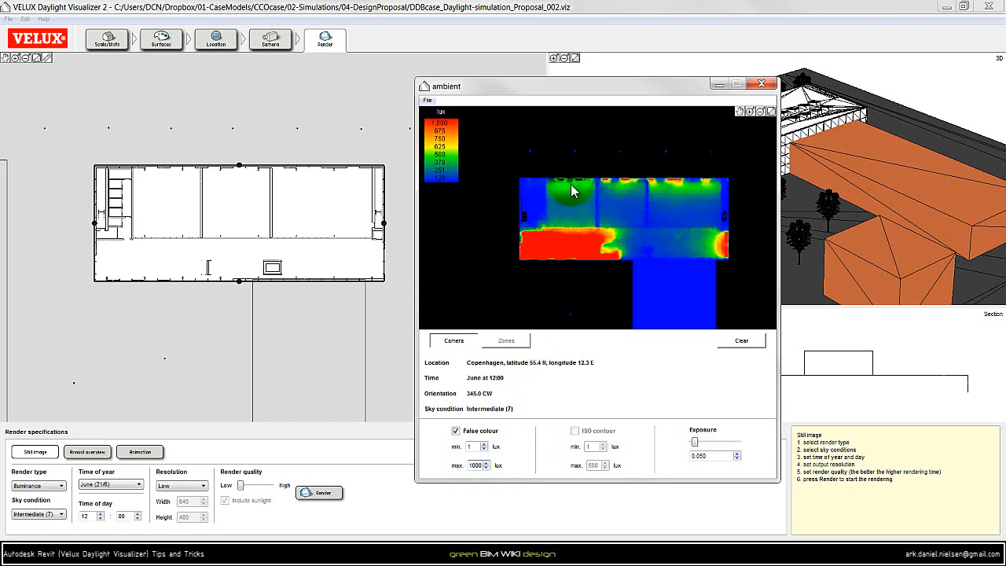
left_click(427, 100)
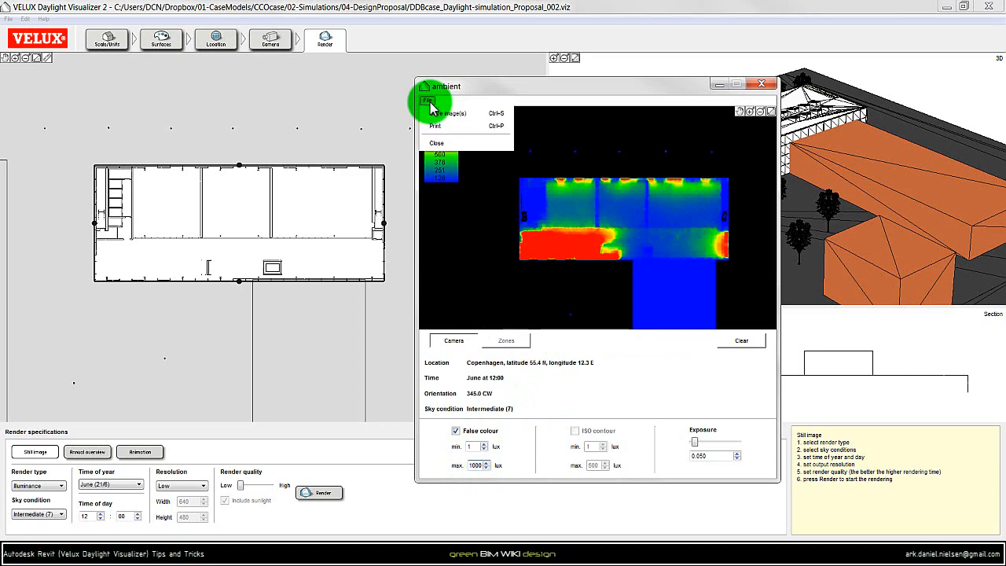
left_click(455, 116)
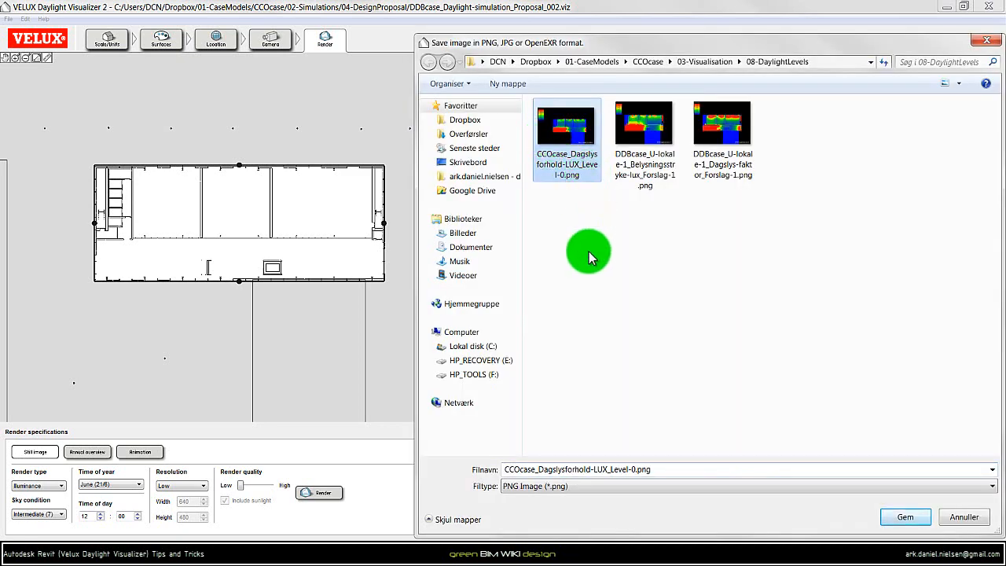
left_click(589, 470)
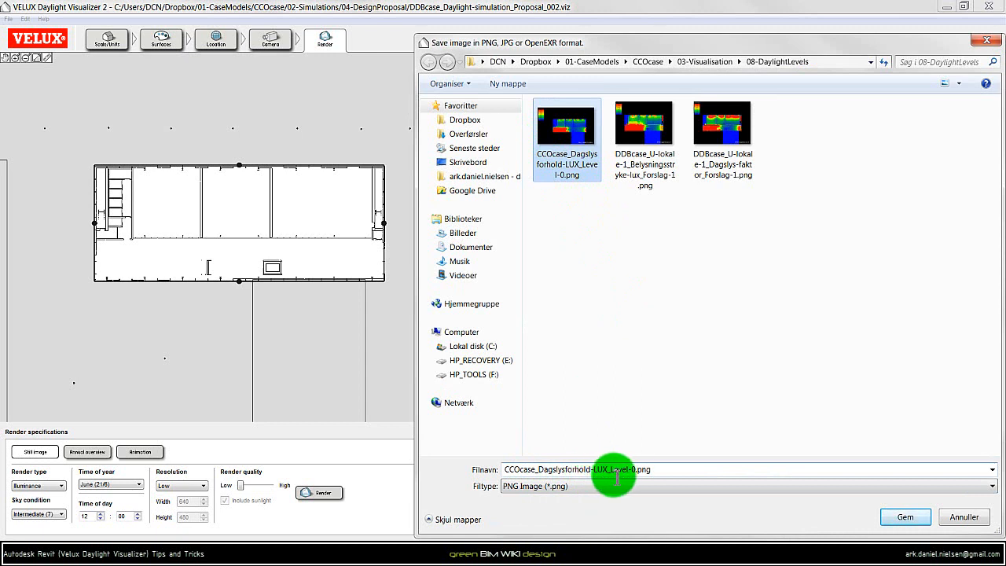
mouse_move(906, 516)
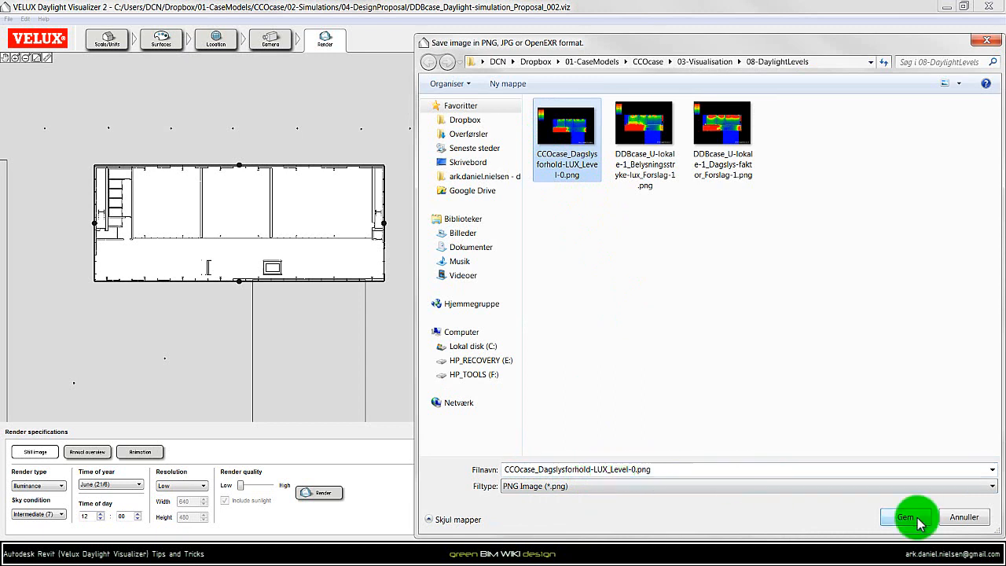
left_click(908, 516)
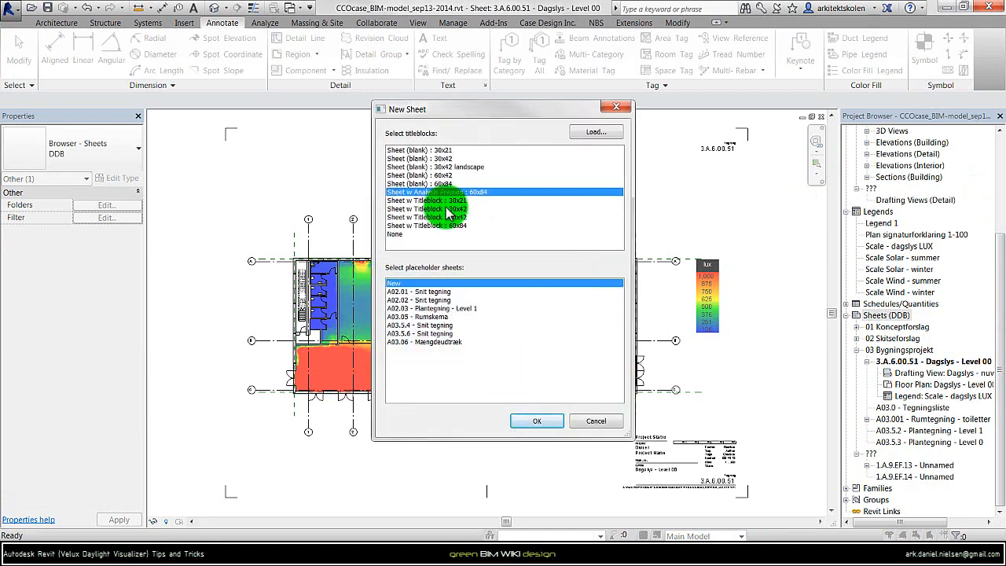
Create sheet 3.A.6.00.53 with the 'Sheet w Titleblock : 30x42' titleblock.
left_click(458, 208)
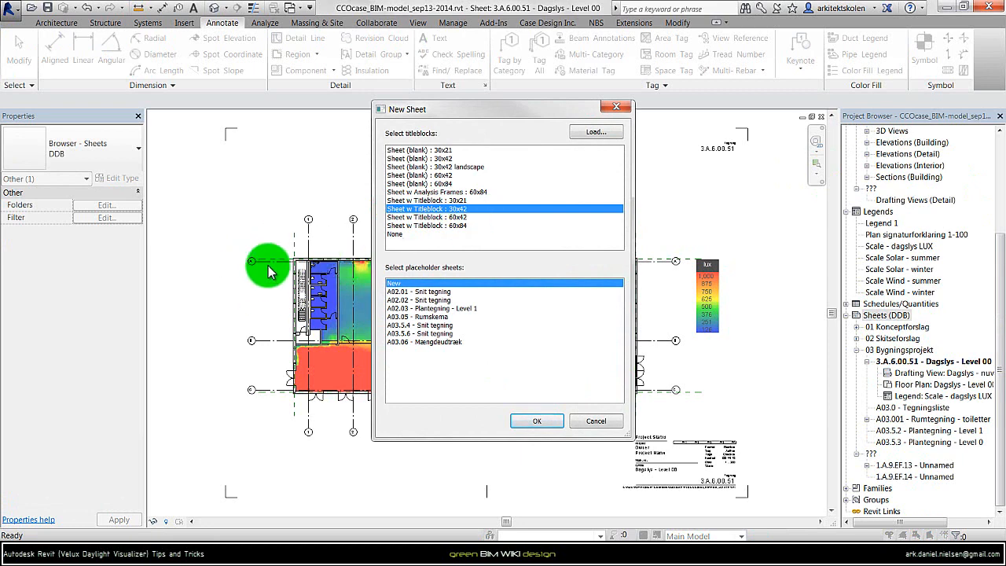
left_click(536, 421)
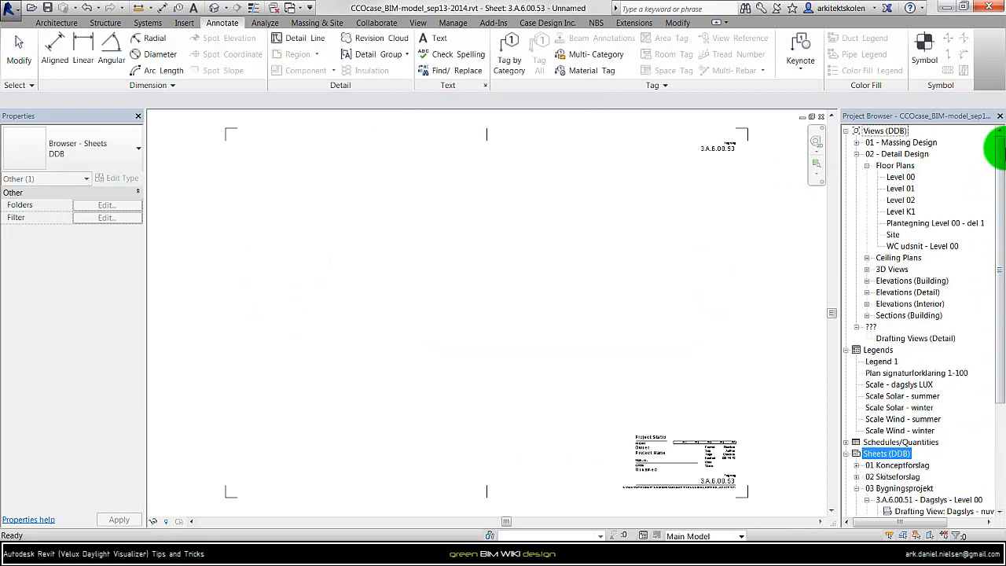
mouse_move(779, 181)
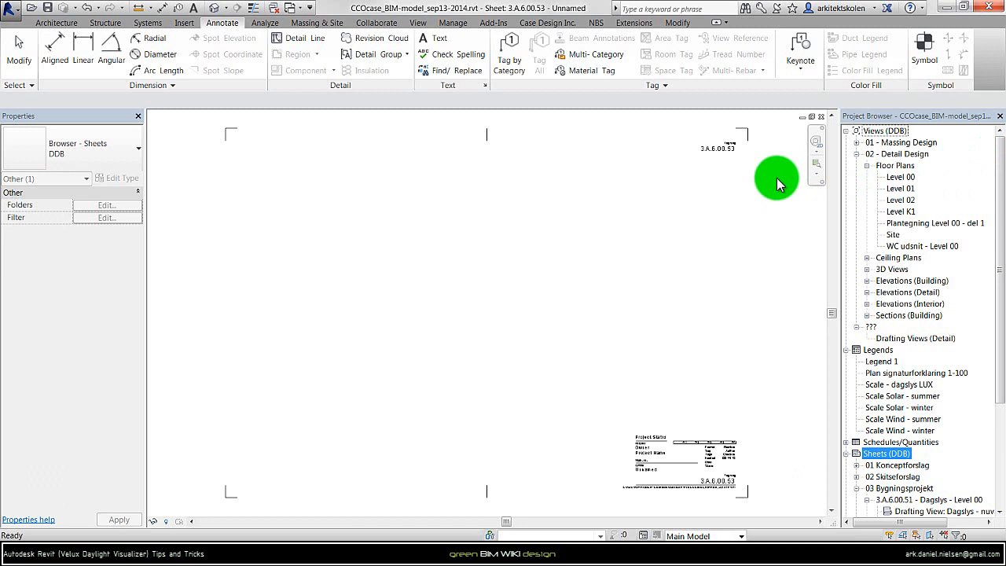
mouse_move(750, 165)
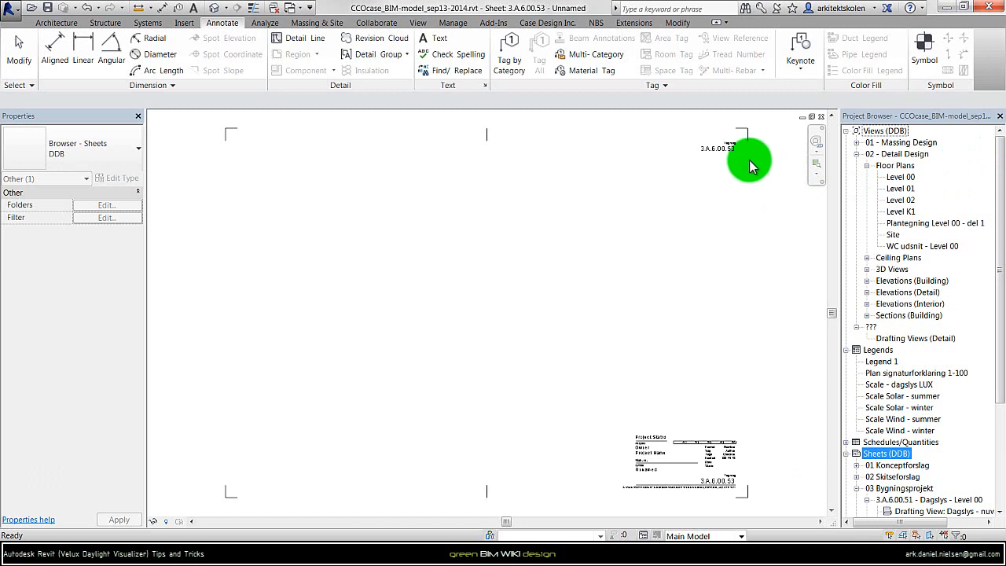
Add a 1:200 drafting view named 'Daylight simulation - LUX - Level 0'.
left_click(414, 22)
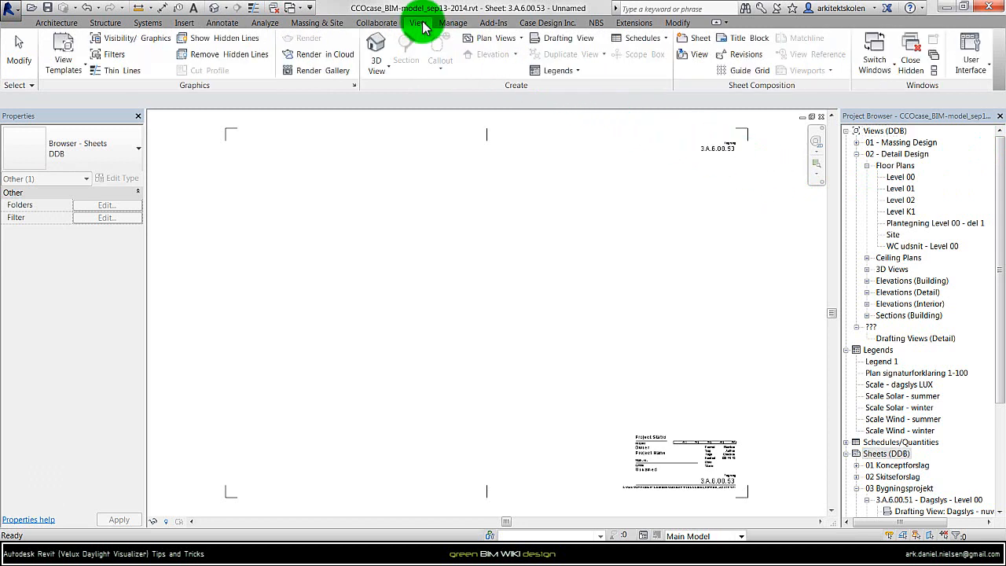
left_click(566, 38)
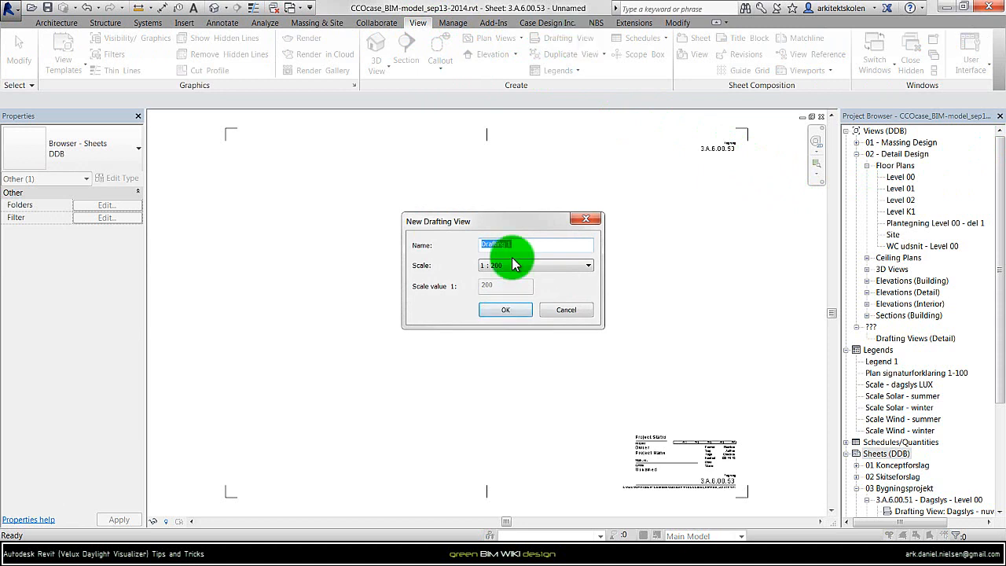
type("Daylight simulation - LUX - Level 0")
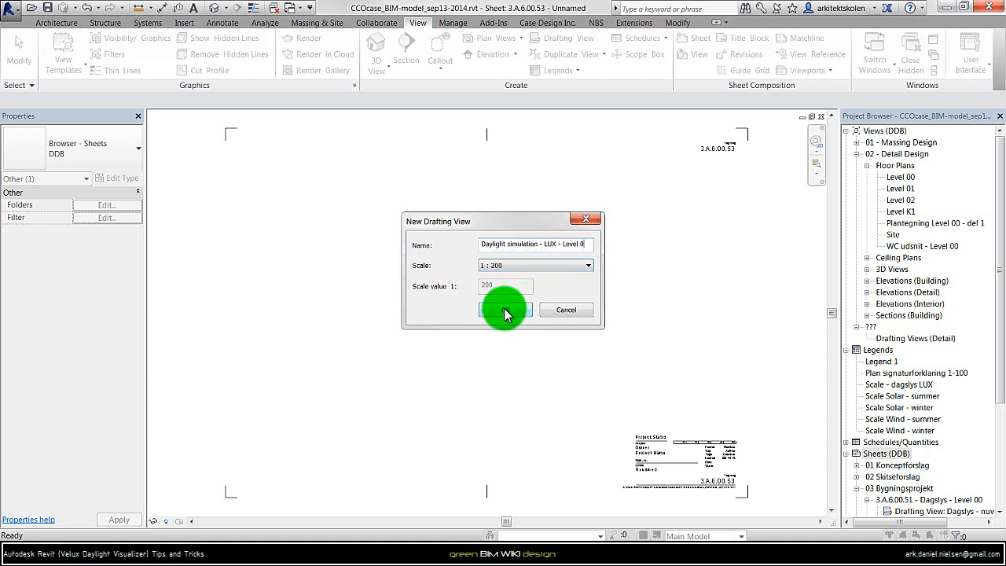
left_click(505, 310)
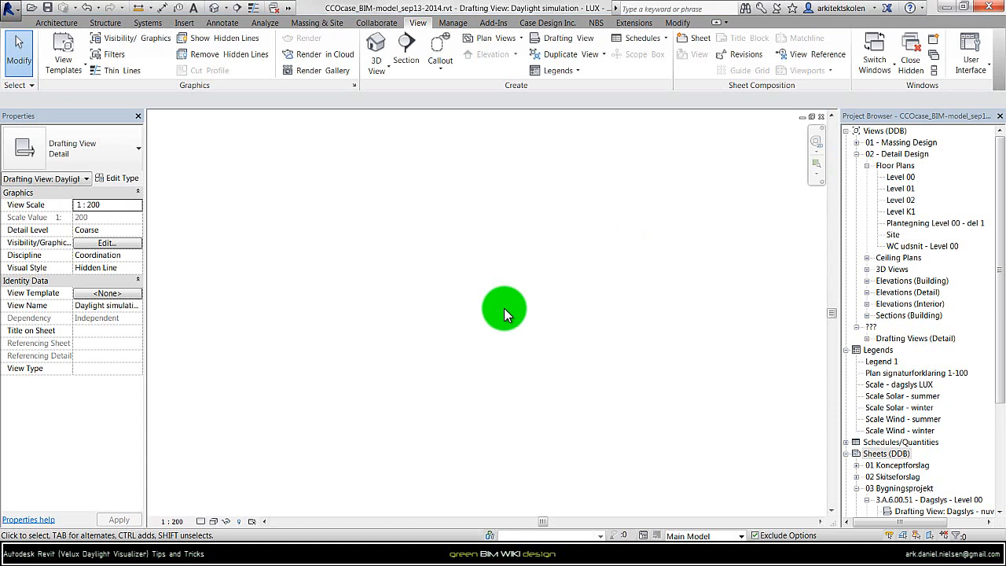
Sketch a vertical and a horizontal reference plane that cross in the drafting view.
left_click(54, 28)
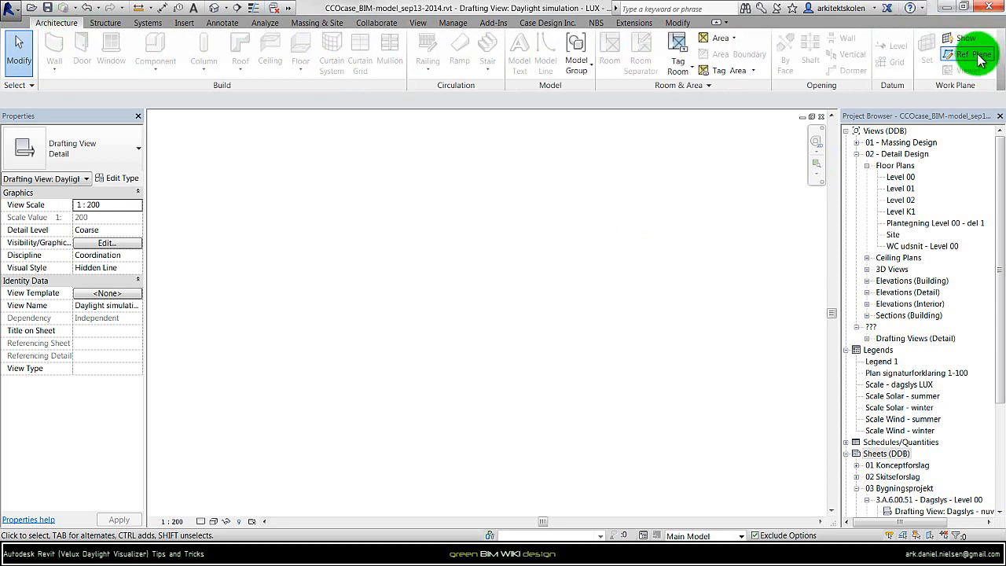
mouse_move(974, 55)
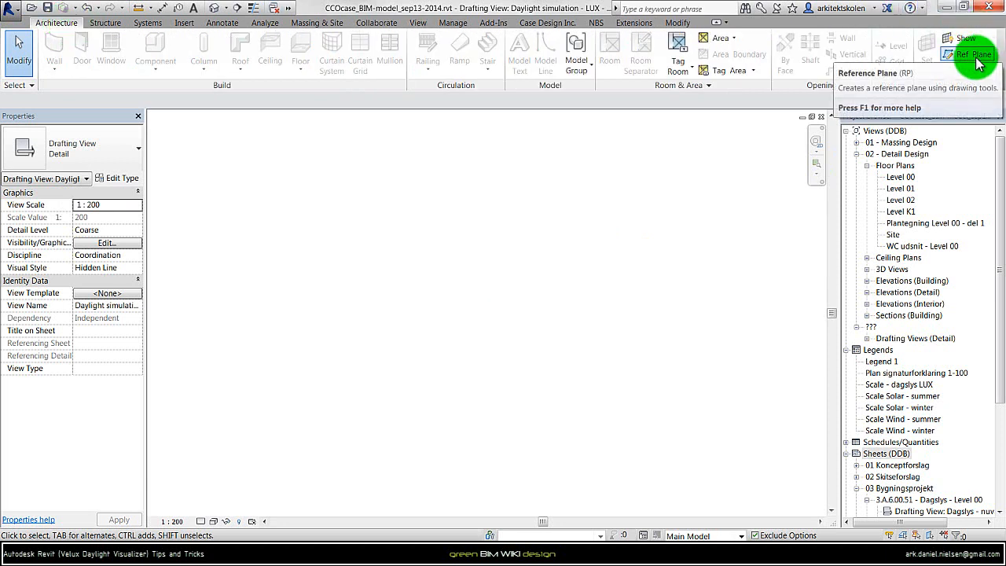
mouse_move(983, 54)
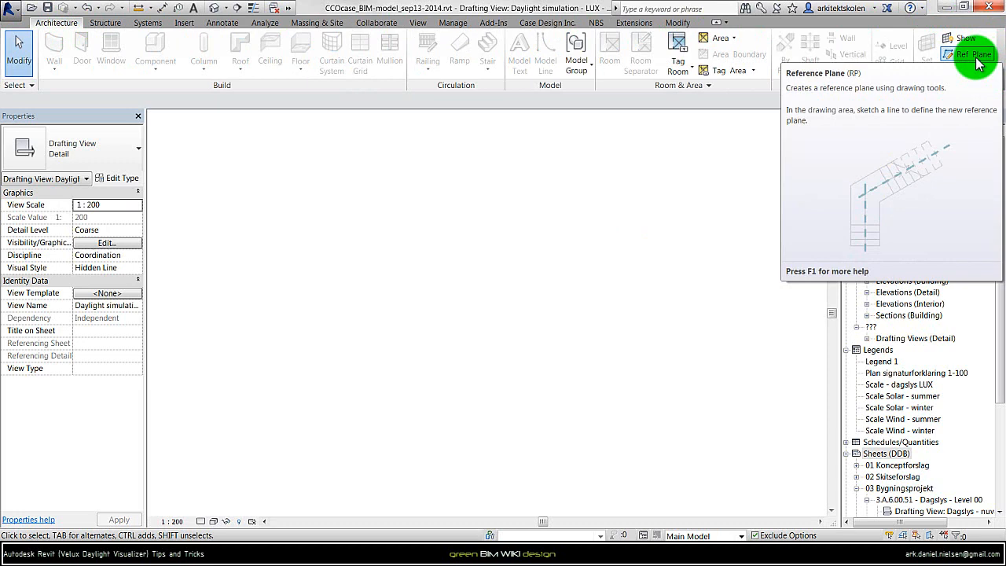
left_click(968, 55)
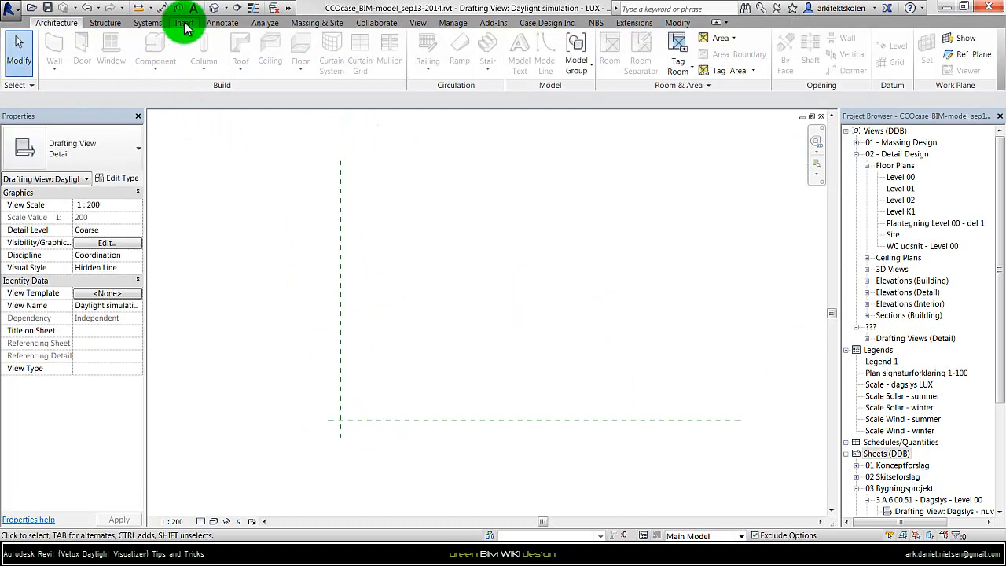
Import CCOcase_Dagslysforhold-LUX_Level-0.png, place it, and start moving it onto the reference planes.
left_click(184, 23)
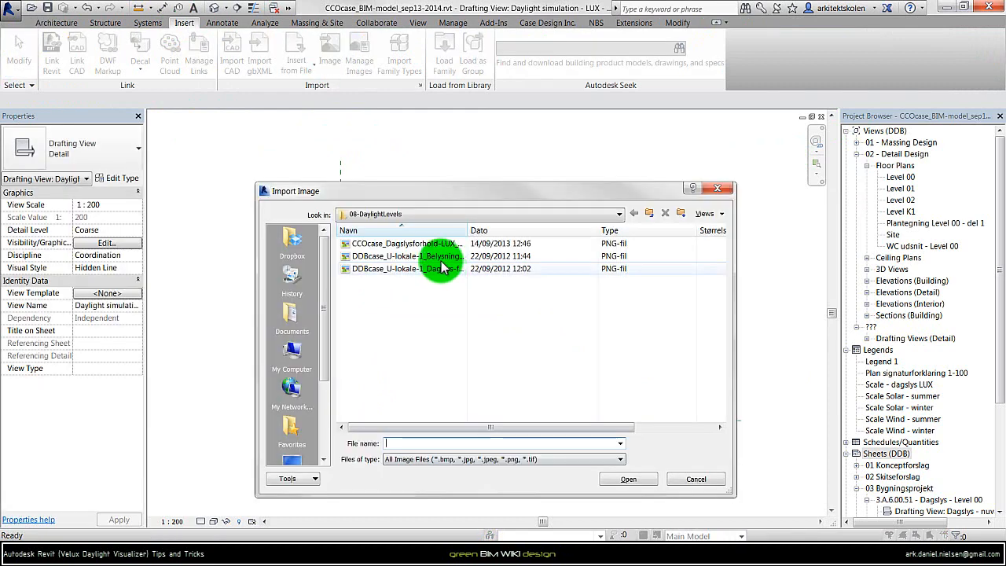
left_click(405, 243)
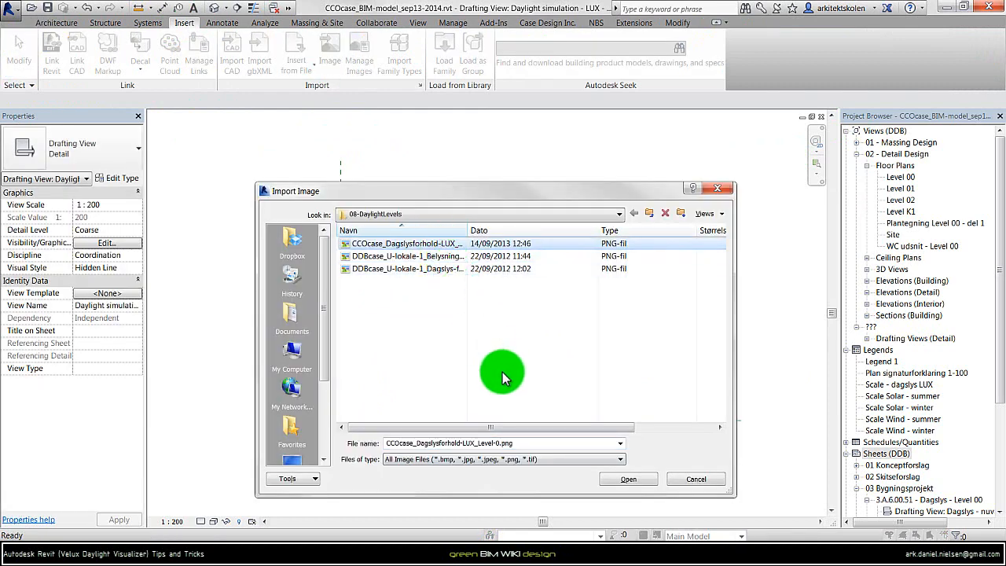
left_click(625, 476)
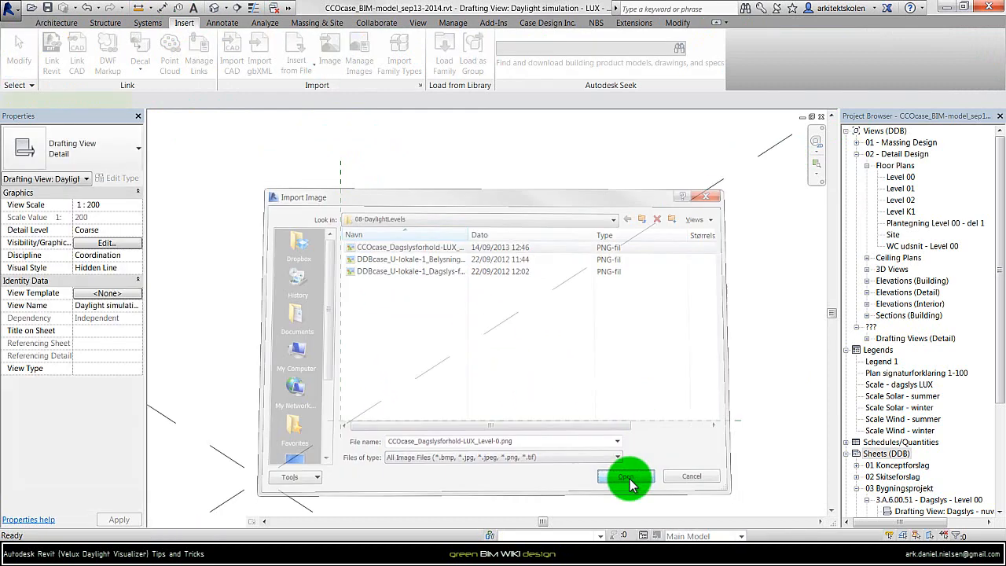
left_click(617, 477)
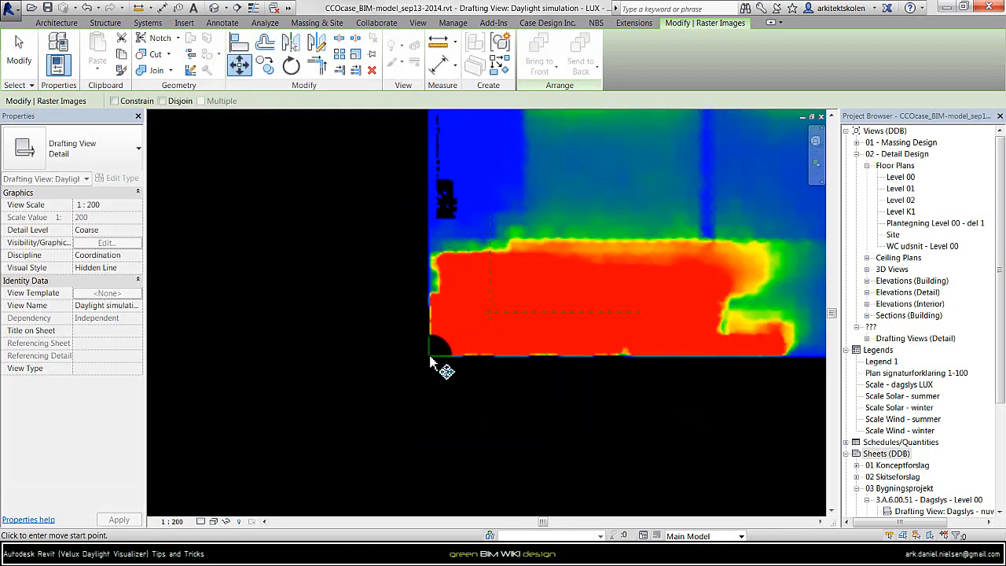
left_click(432, 360)
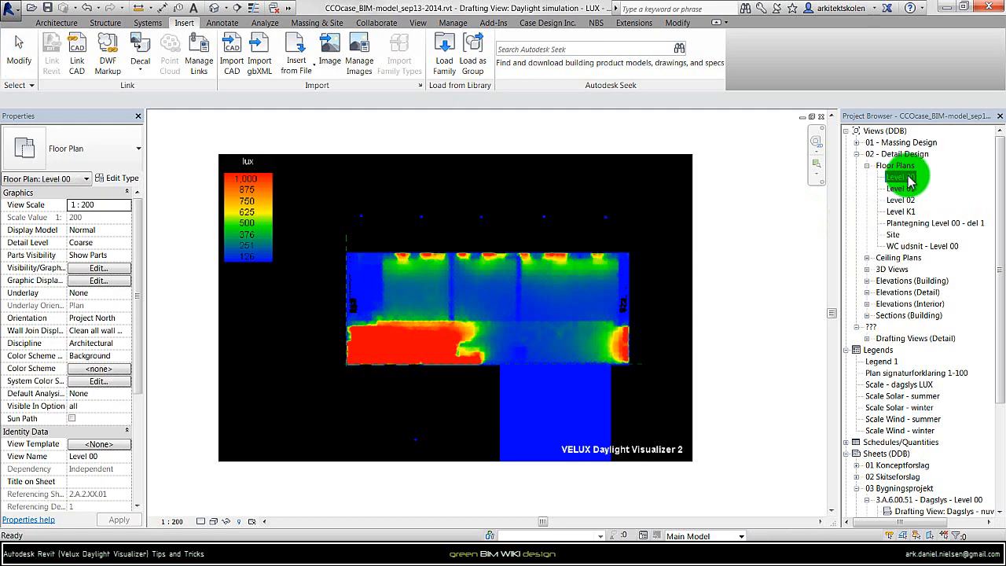
Duplicate Level 00 as the independent plan 'Copy (2) of Level 00'.
right_click(904, 178)
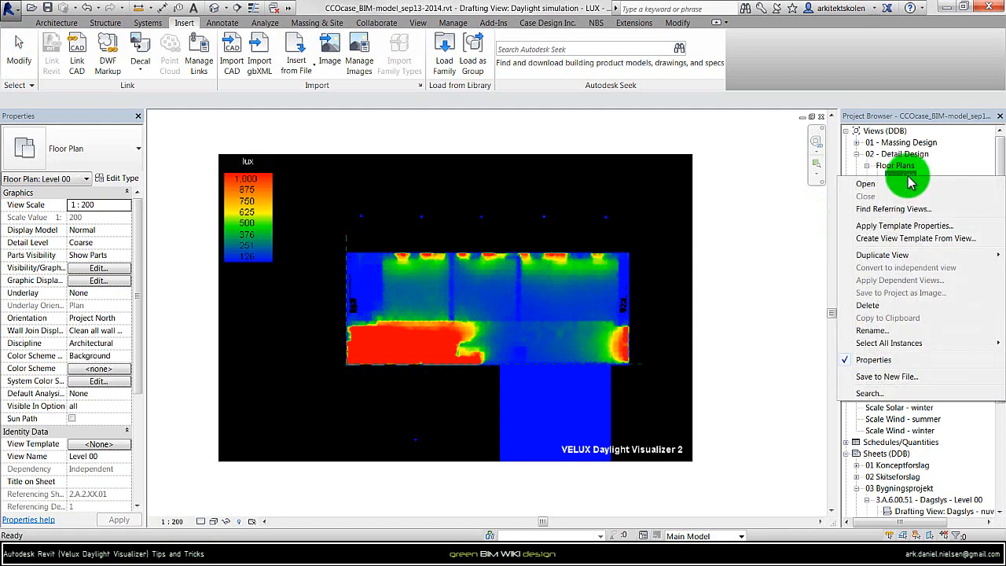
mouse_move(882, 255)
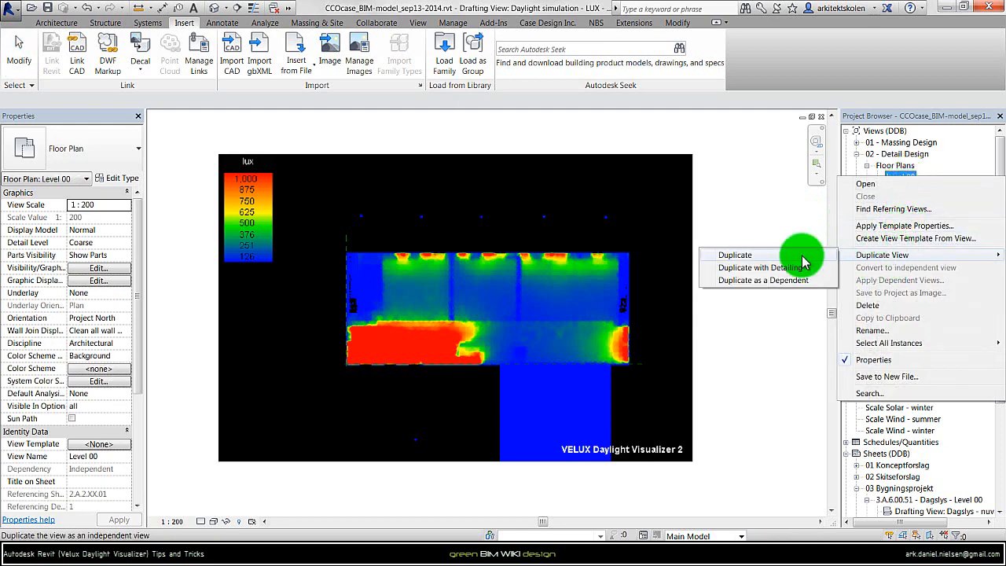
left_click(735, 254)
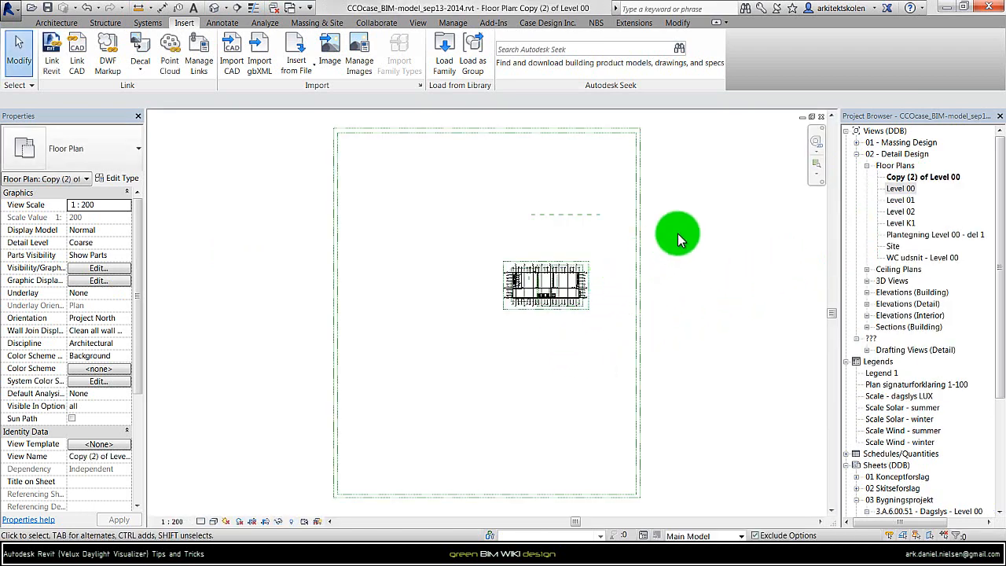
mouse_move(668, 236)
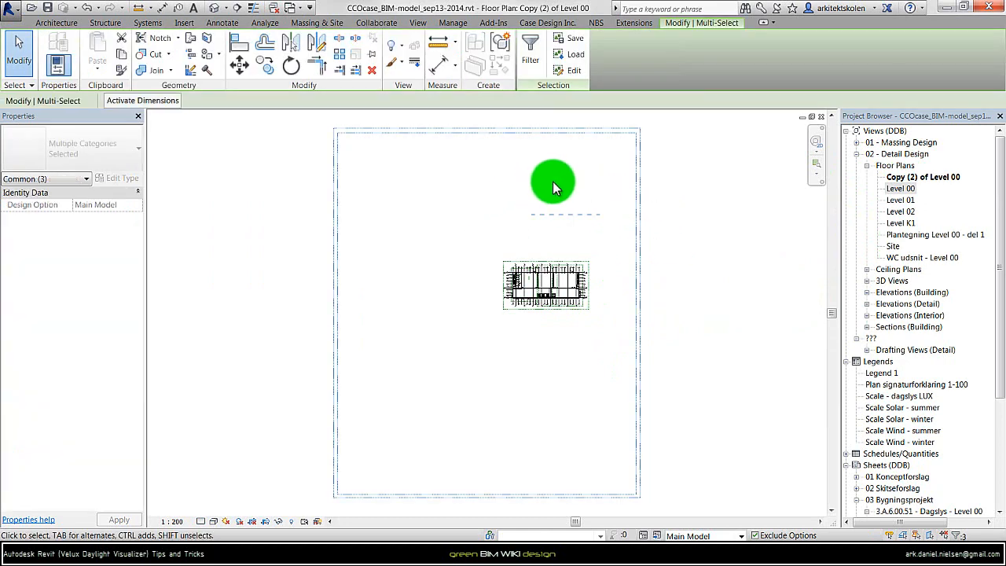
right_click(553, 187)
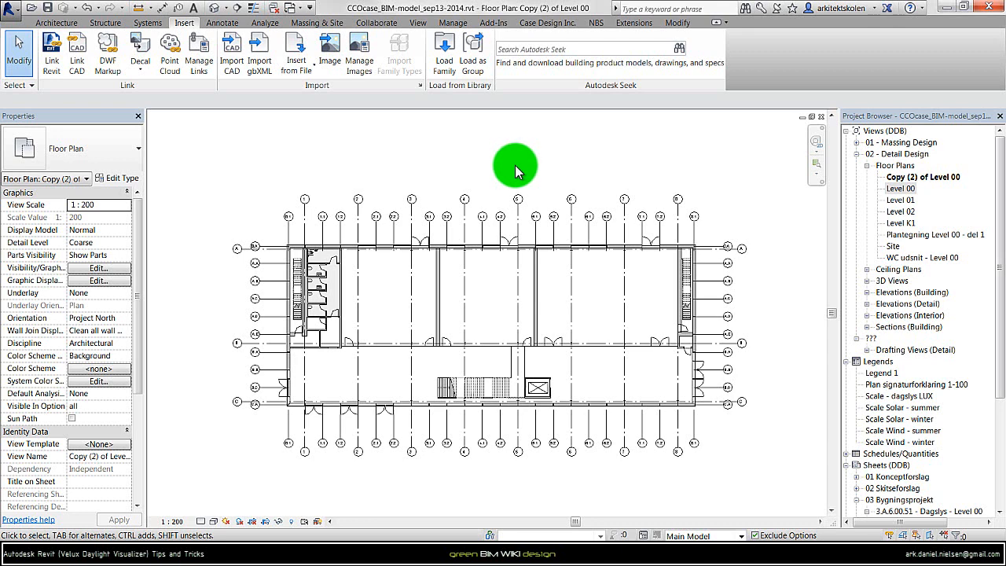
mouse_move(99, 268)
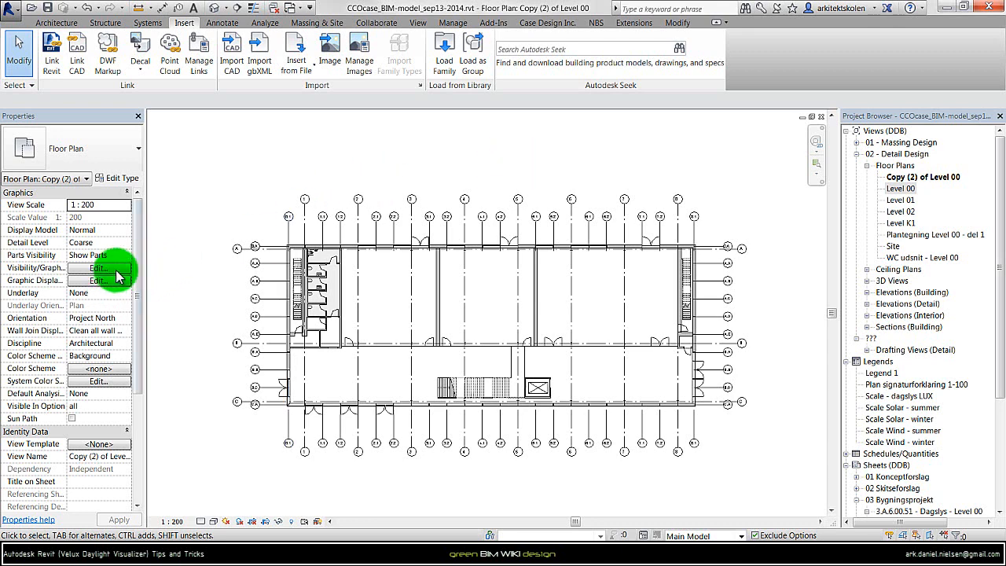
Turn off the Floors category in Visibility/Graphics for Copy (2) of Level 00.
left_click(97, 268)
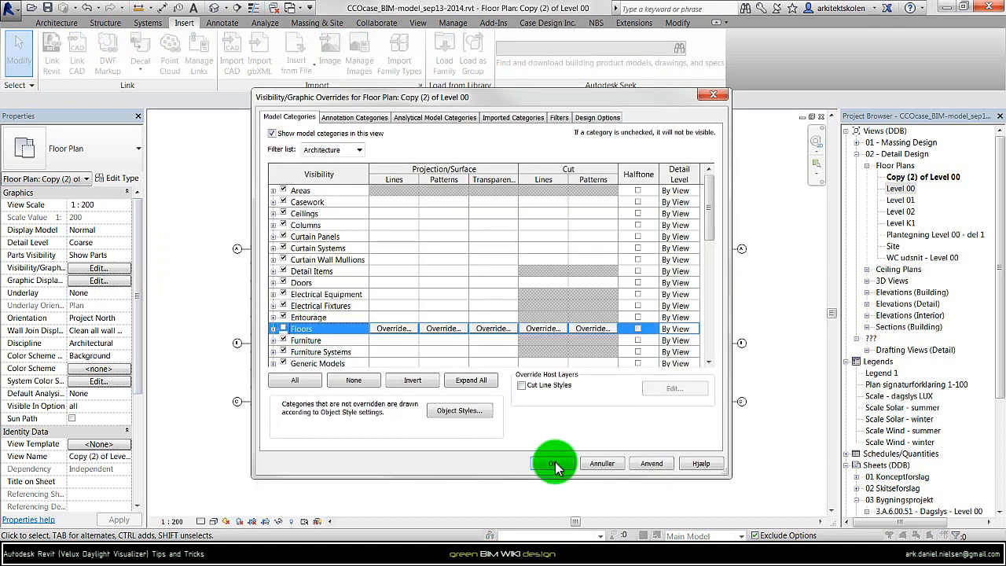
left_click(554, 463)
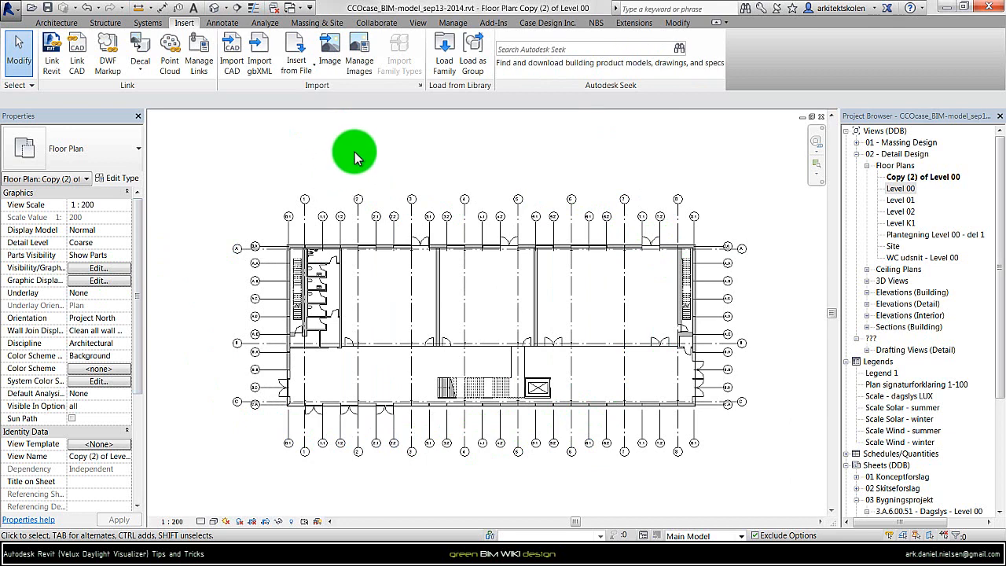
mouse_move(612, 186)
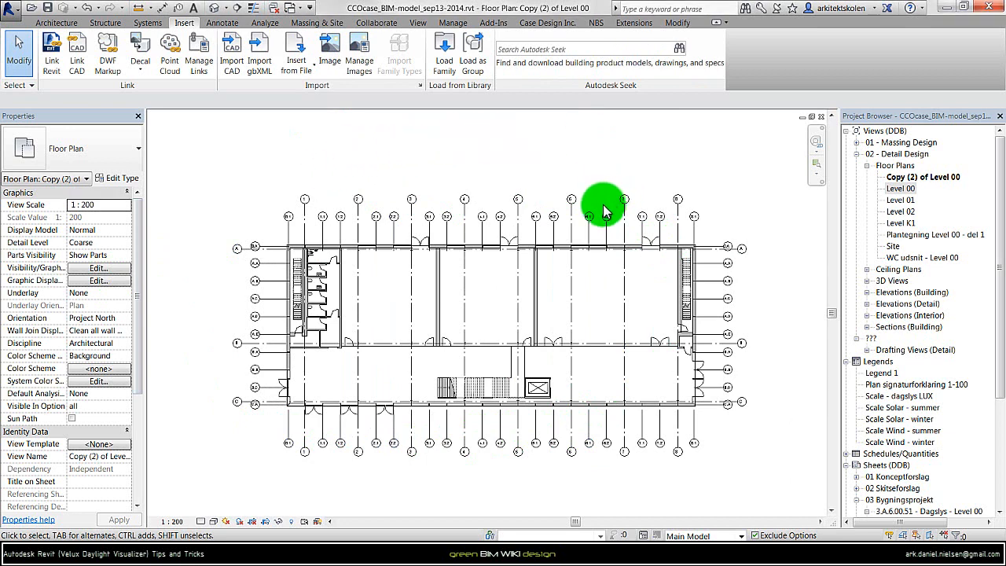
Select an intermediate grid line and bring up its right-click options.
left_click(587, 218)
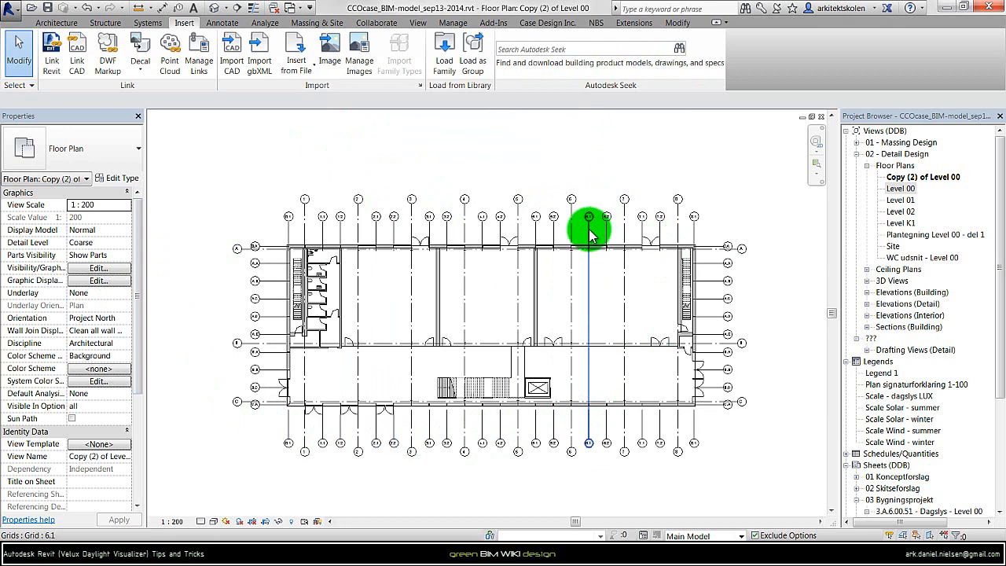
right_click(589, 228)
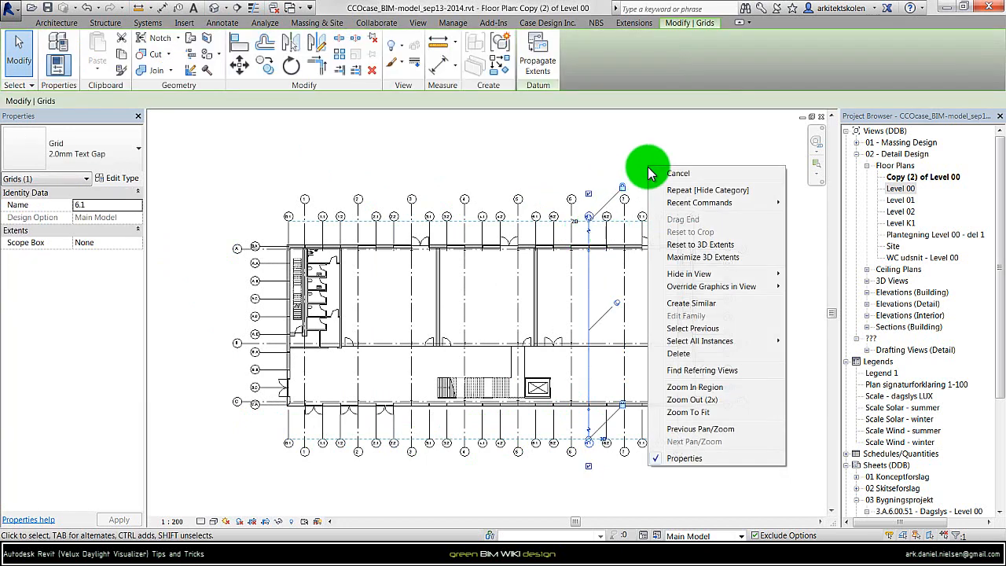
mouse_move(700, 341)
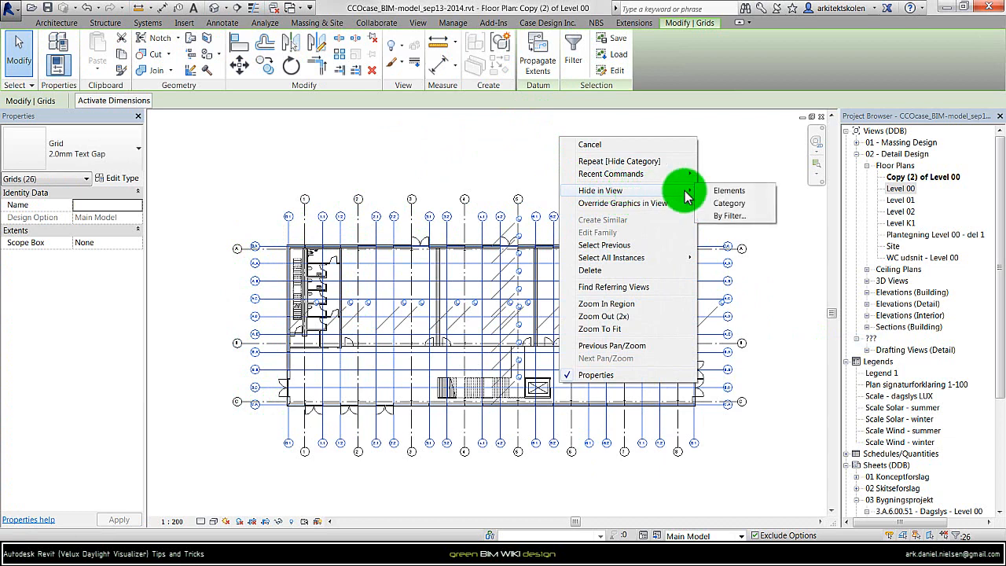
mouse_move(625, 208)
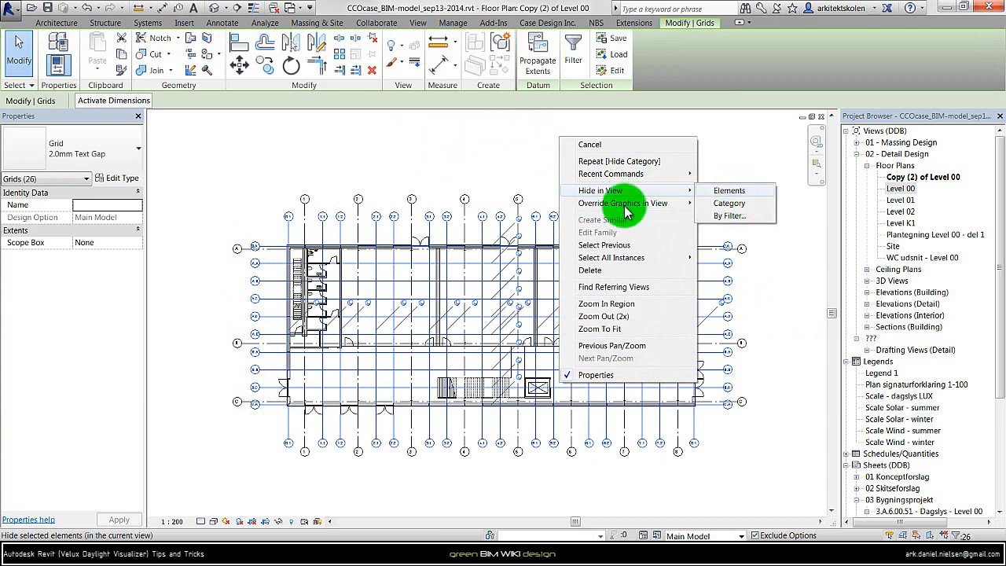
mouse_move(570, 207)
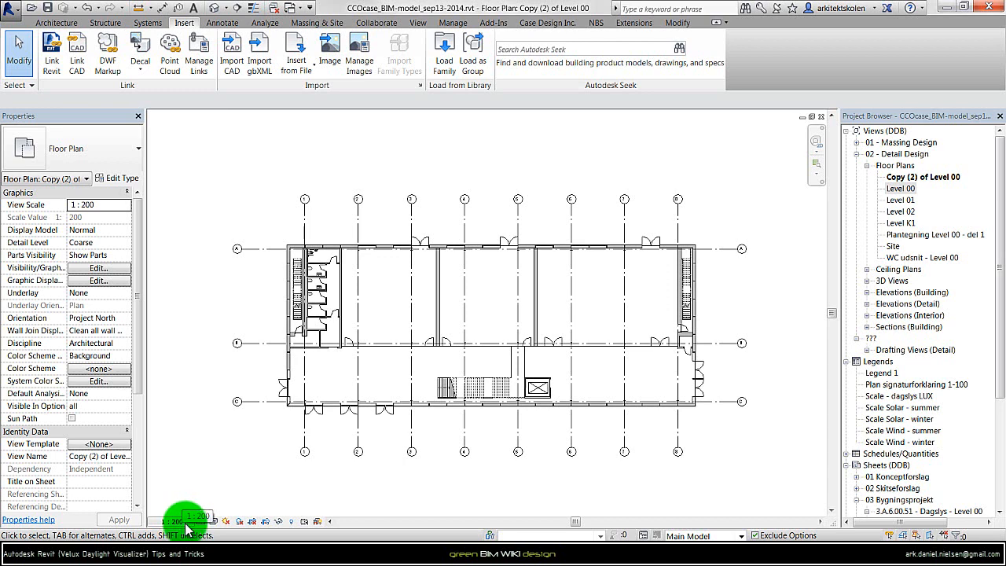
mouse_move(196, 525)
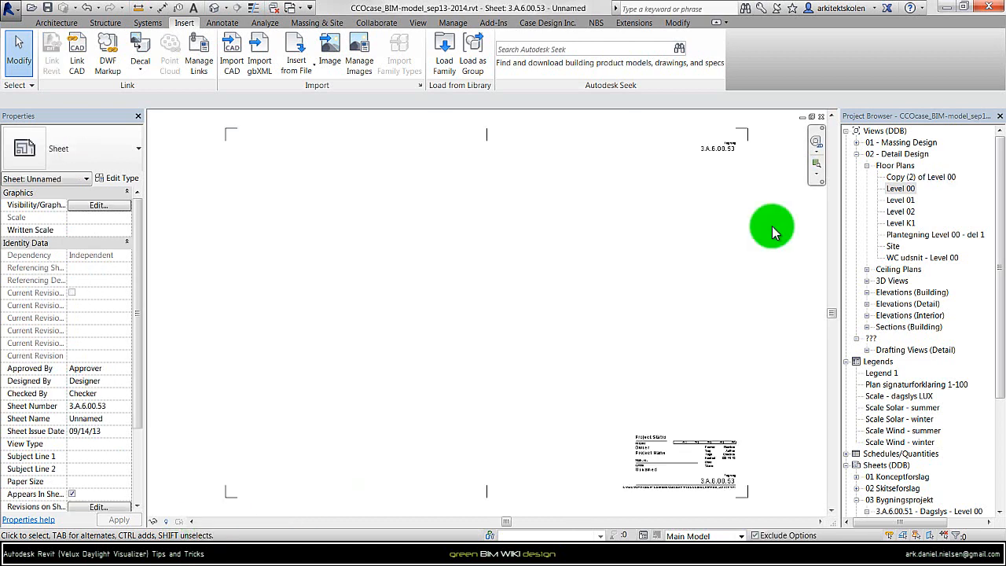
Place the Daylight simulation - LUX - Level 0 view on the sheet, then pick Copy (2) of Level 00.
left_click(911, 361)
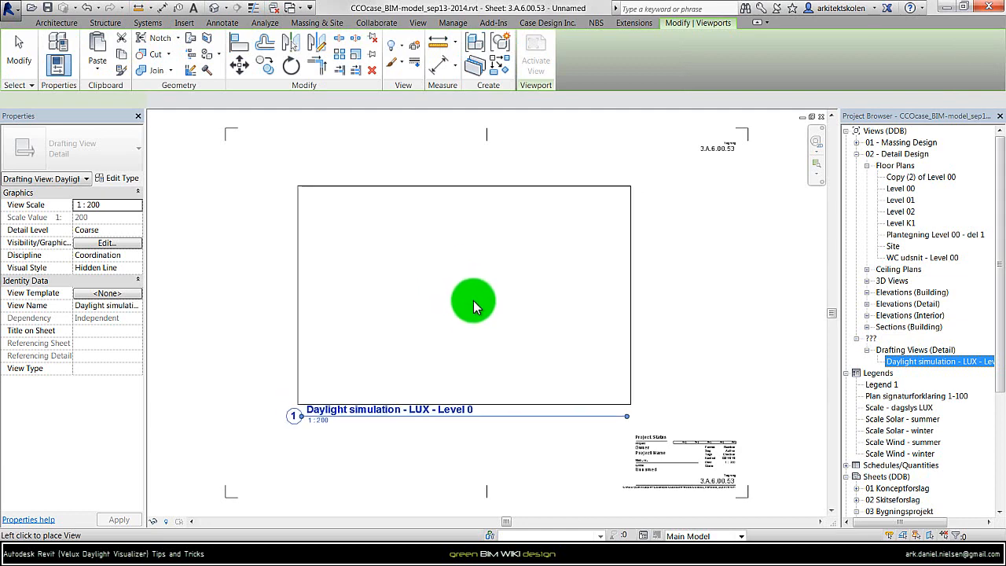
left_click(473, 301)
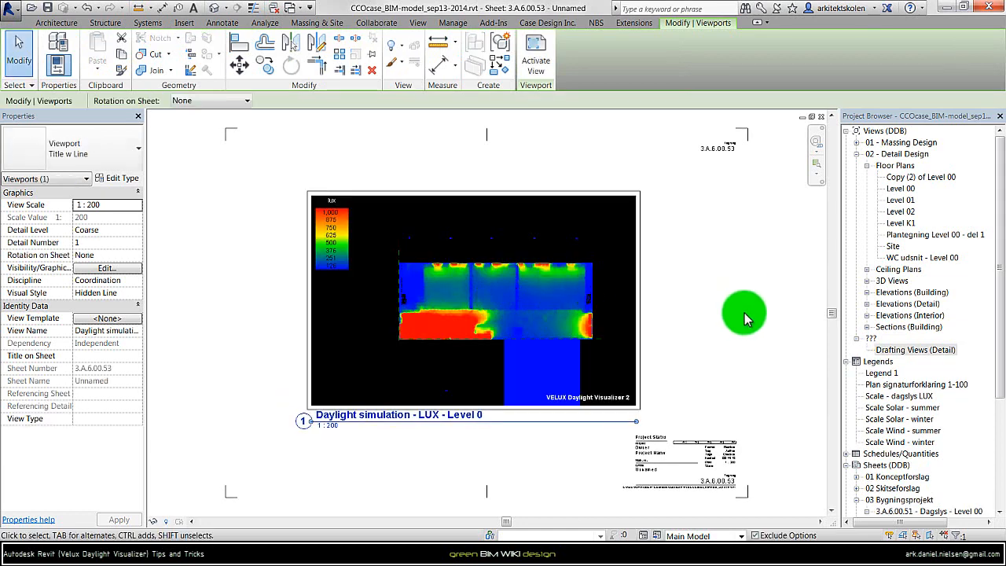
left_click(182, 22)
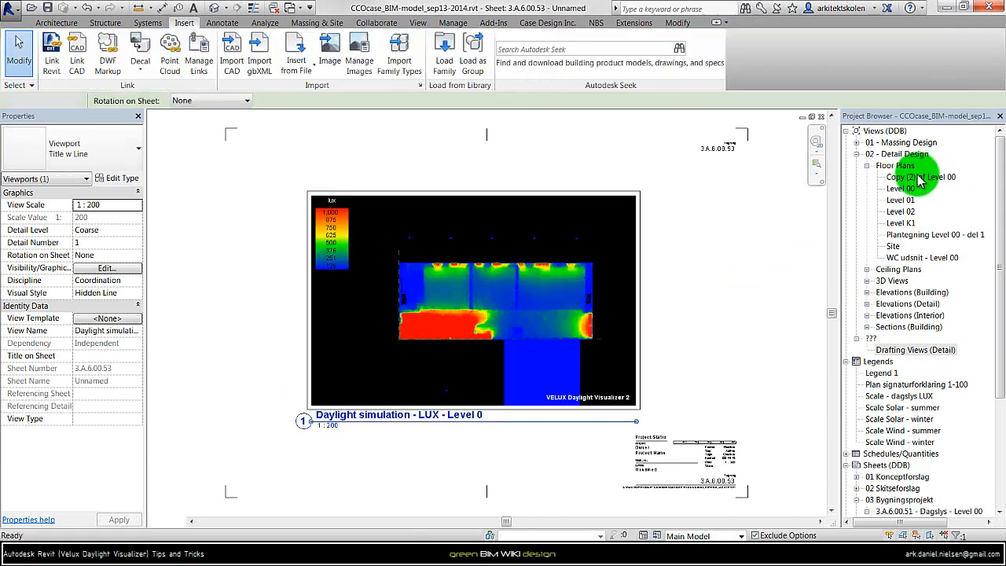
left_click(920, 177)
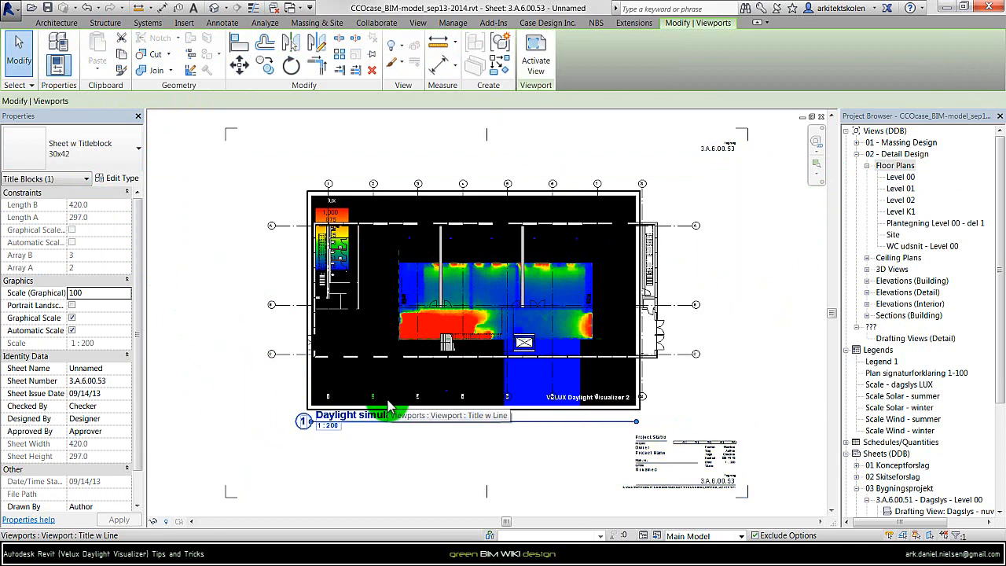
Drop the Copy (2) of Level 00 viewport over the daylight image viewport.
left_click(385, 401)
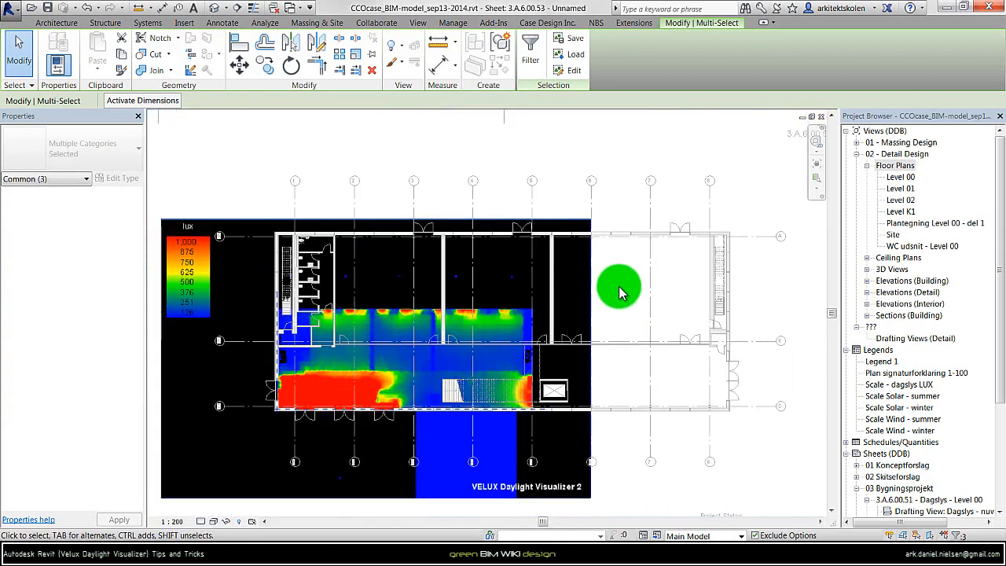
Activate the daylight viewport and place a reference plane at the outer wall corner.
left_click(177, 22)
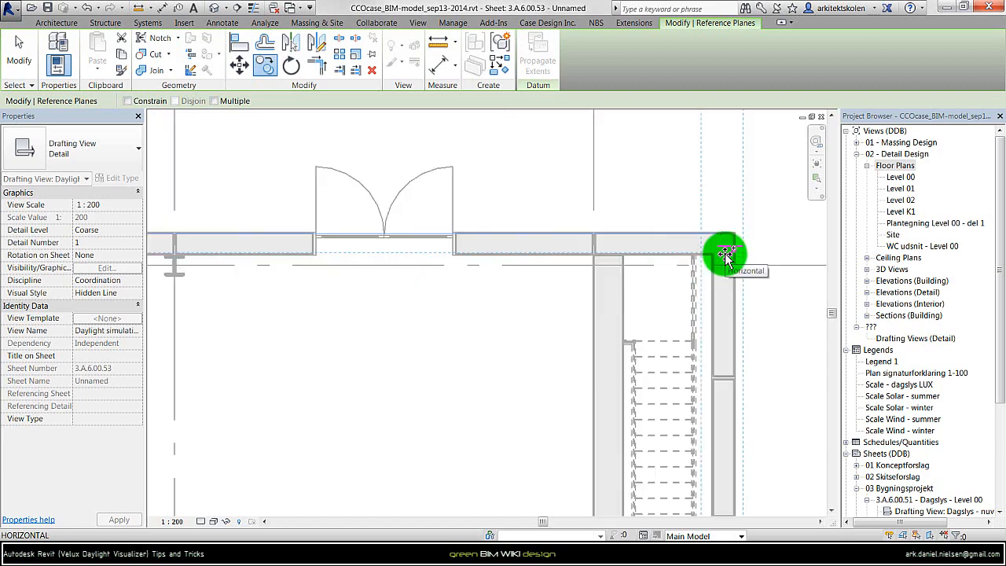
left_click(726, 255)
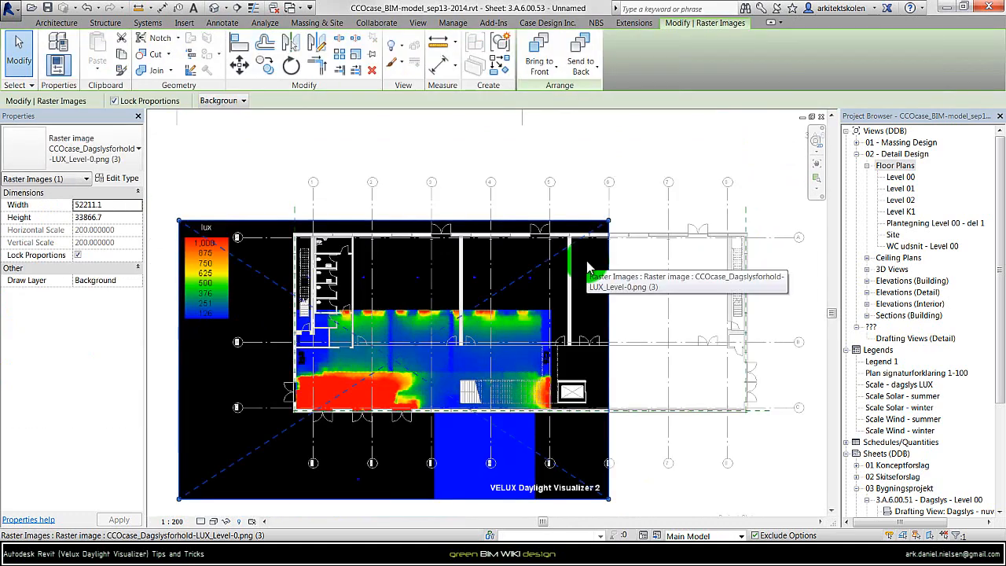
mouse_move(350, 61)
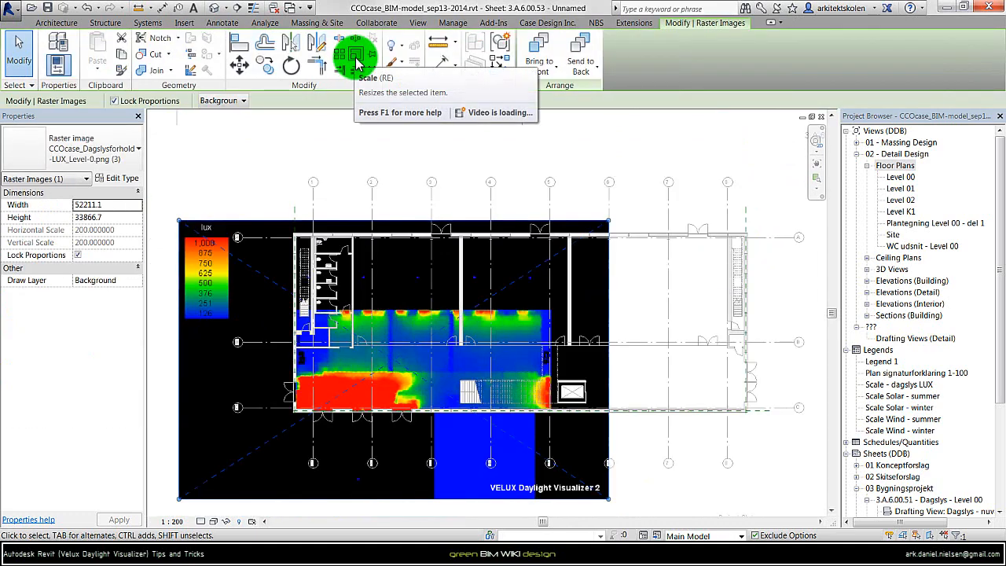
Start the Scale tool on the selected lux raster image.
left_click(356, 54)
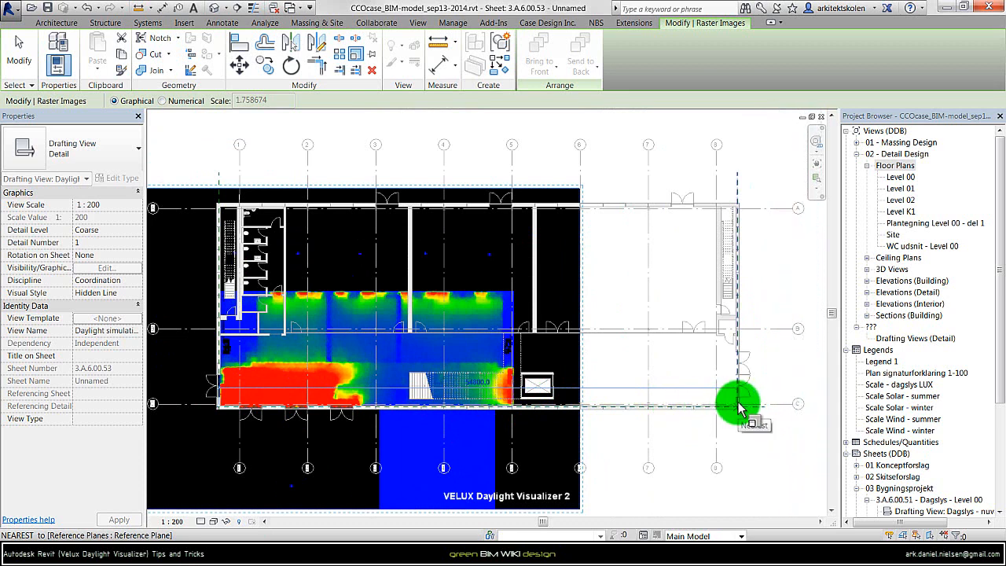
mouse_move(740, 405)
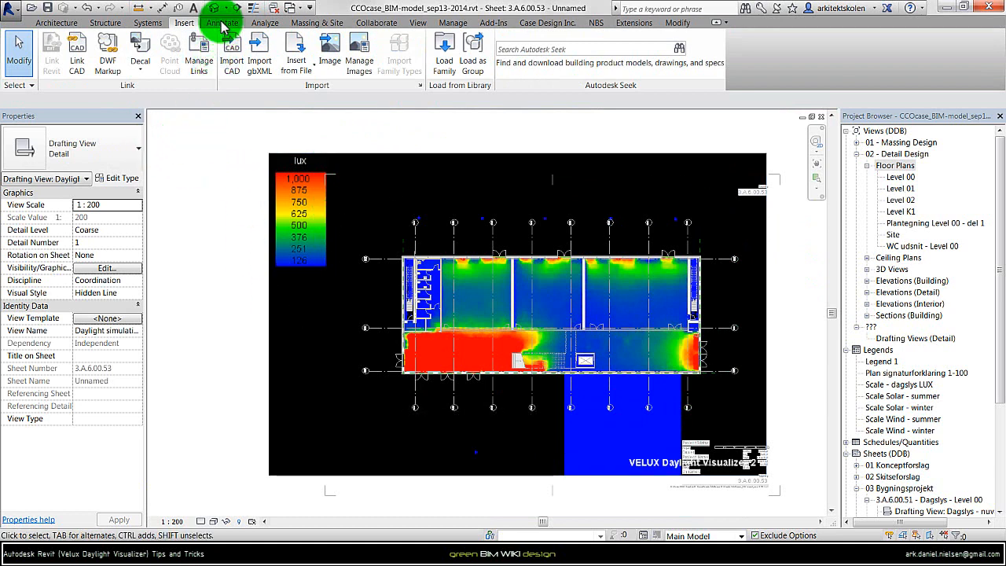
Start a Masking Region from Annotate and place the rectangle's first corner.
left_click(221, 23)
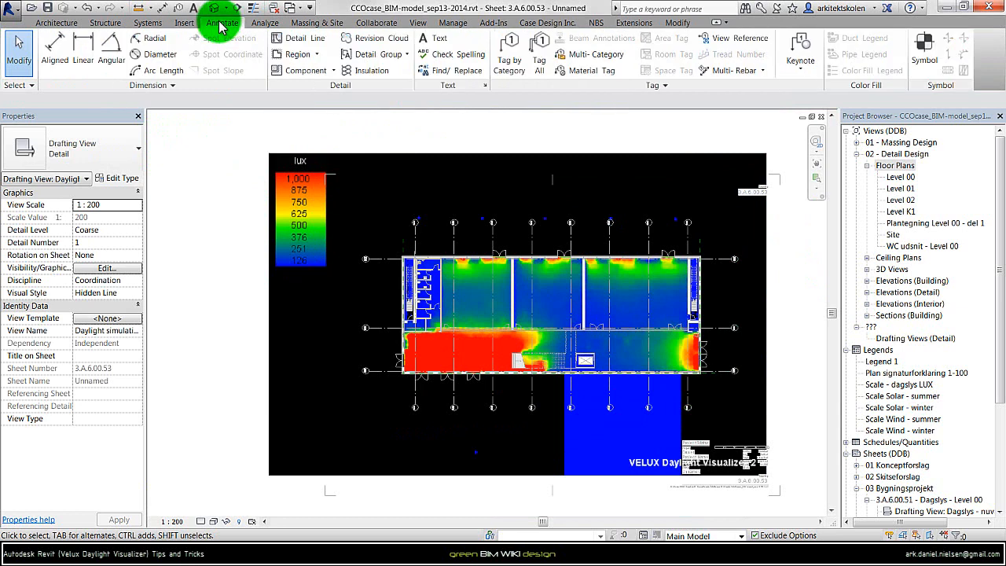
left_click(295, 53)
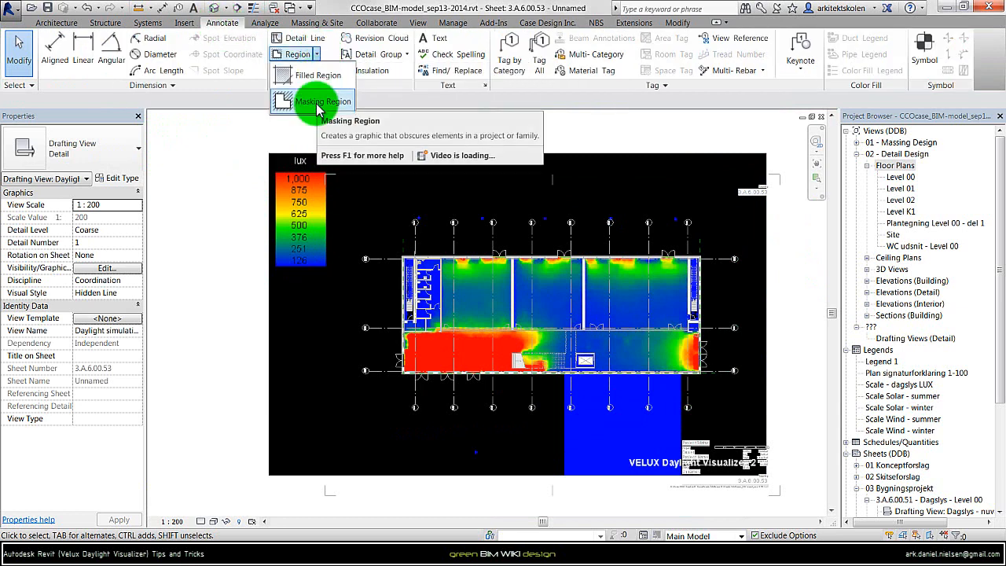
left_click(319, 101)
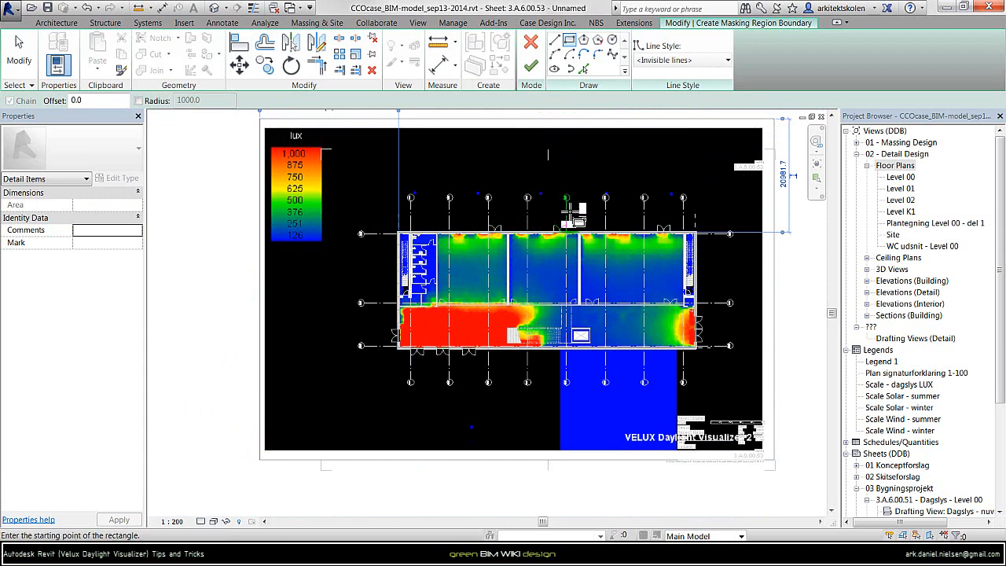
left_click(529, 63)
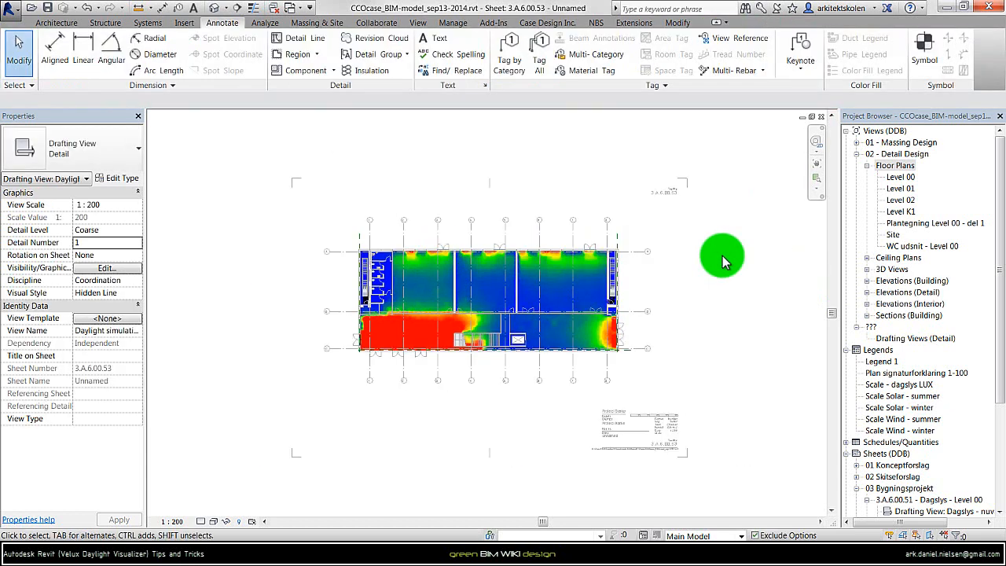
Zoom to fit the whole sheet 3.A.6.00.53 after finishing the mask.
right_click(715, 259)
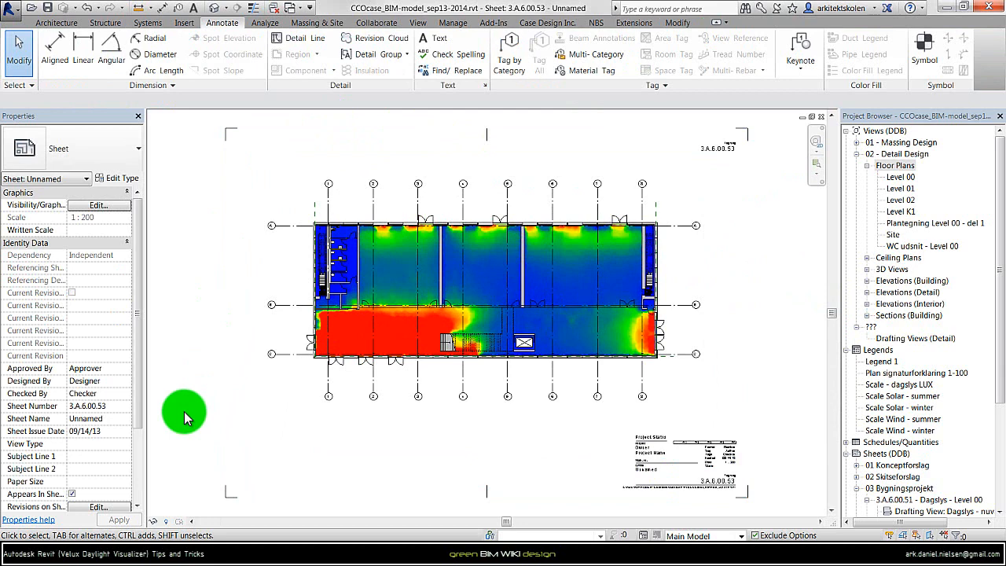
mouse_move(716, 223)
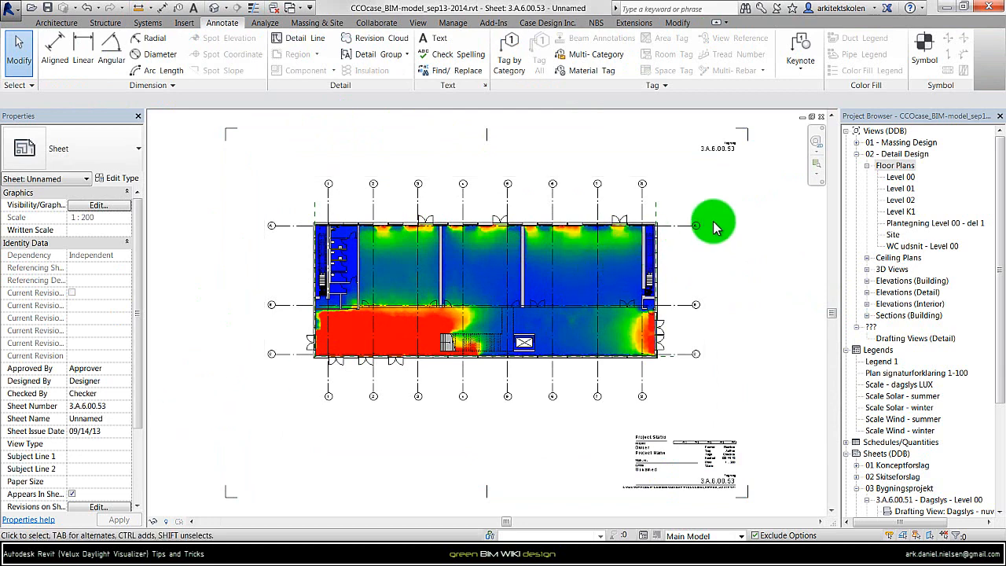
mouse_move(710, 219)
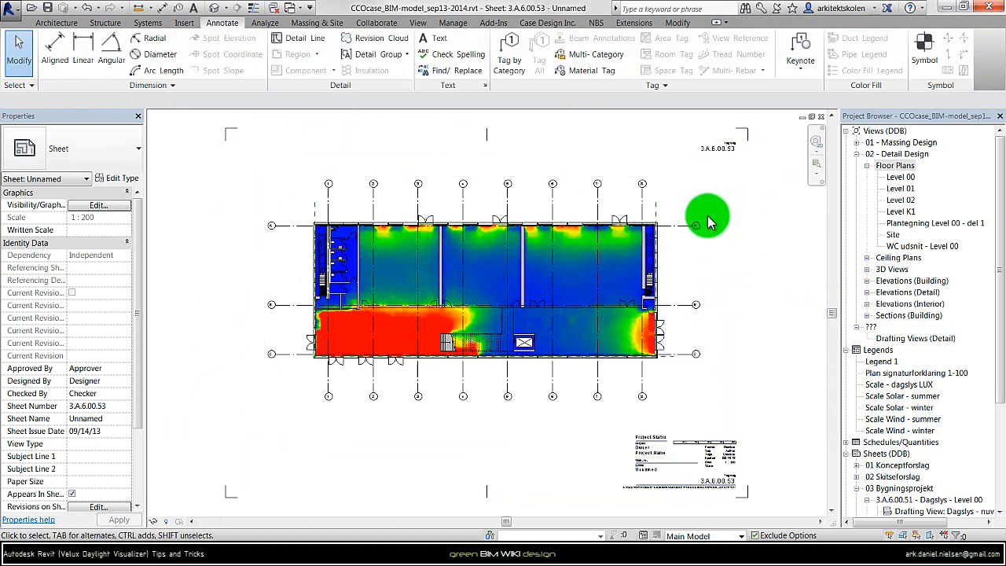